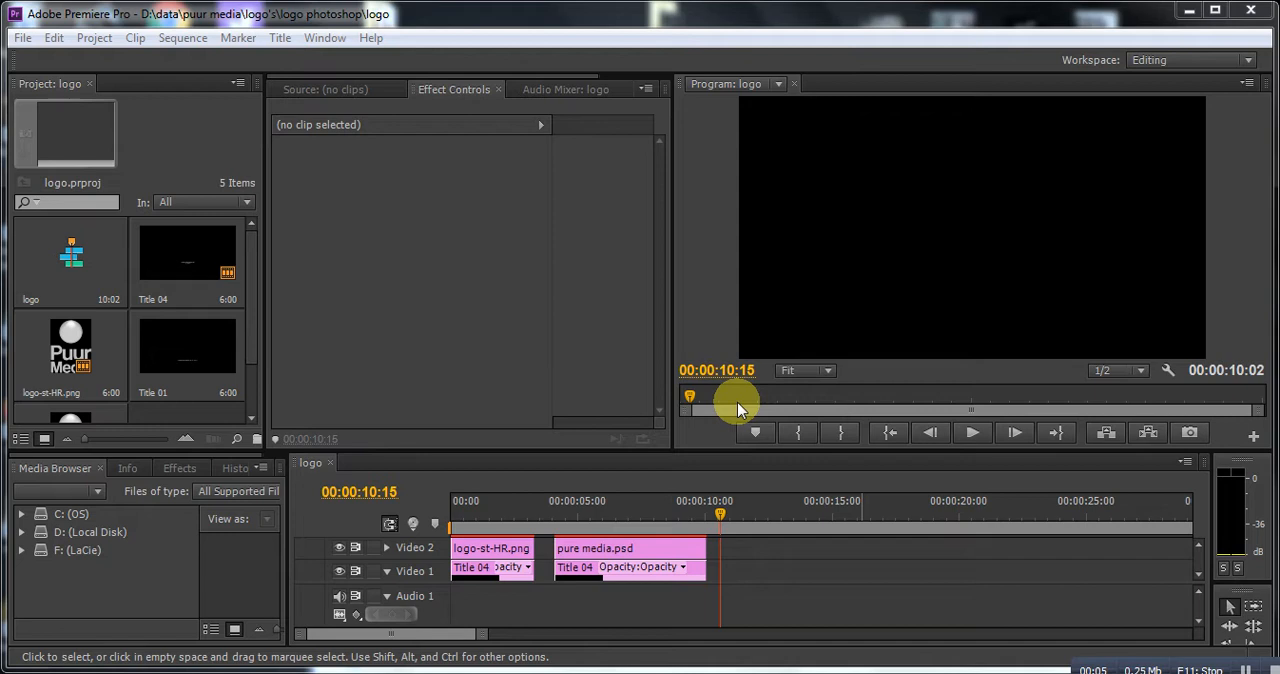
- Create a new project named 'frame rate' via File > New > Project
drag(720, 512, 648, 512)
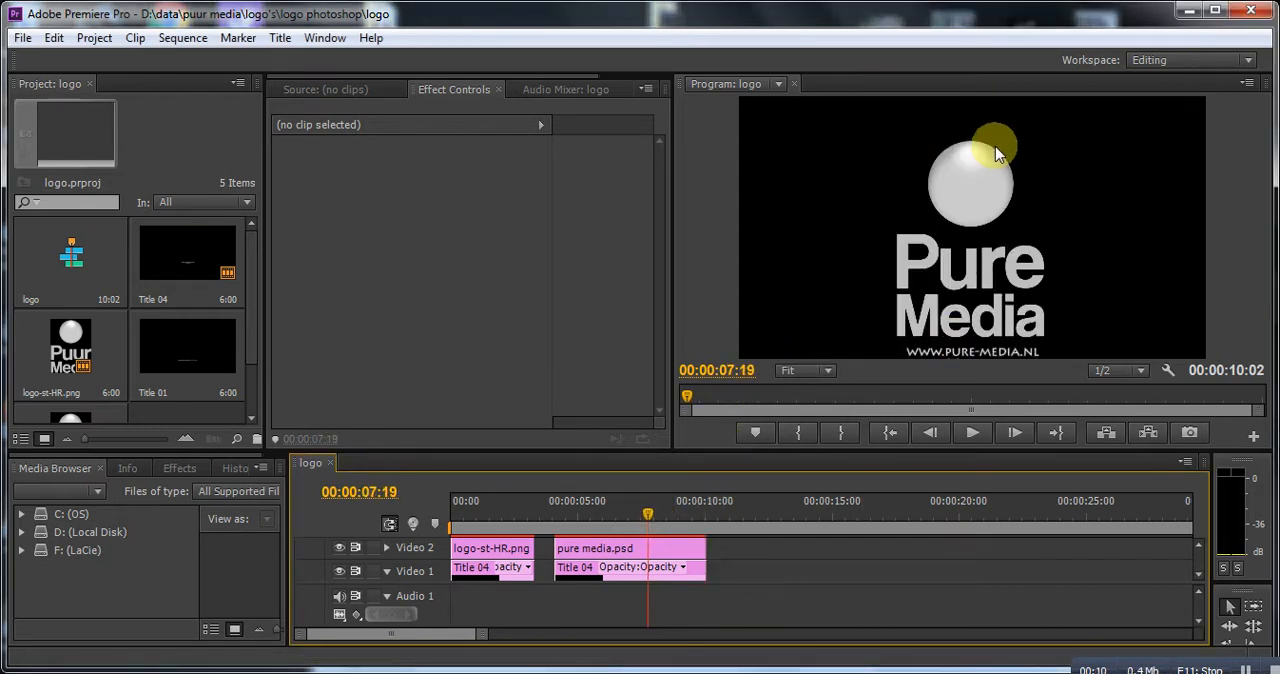
mouse_move(290, 156)
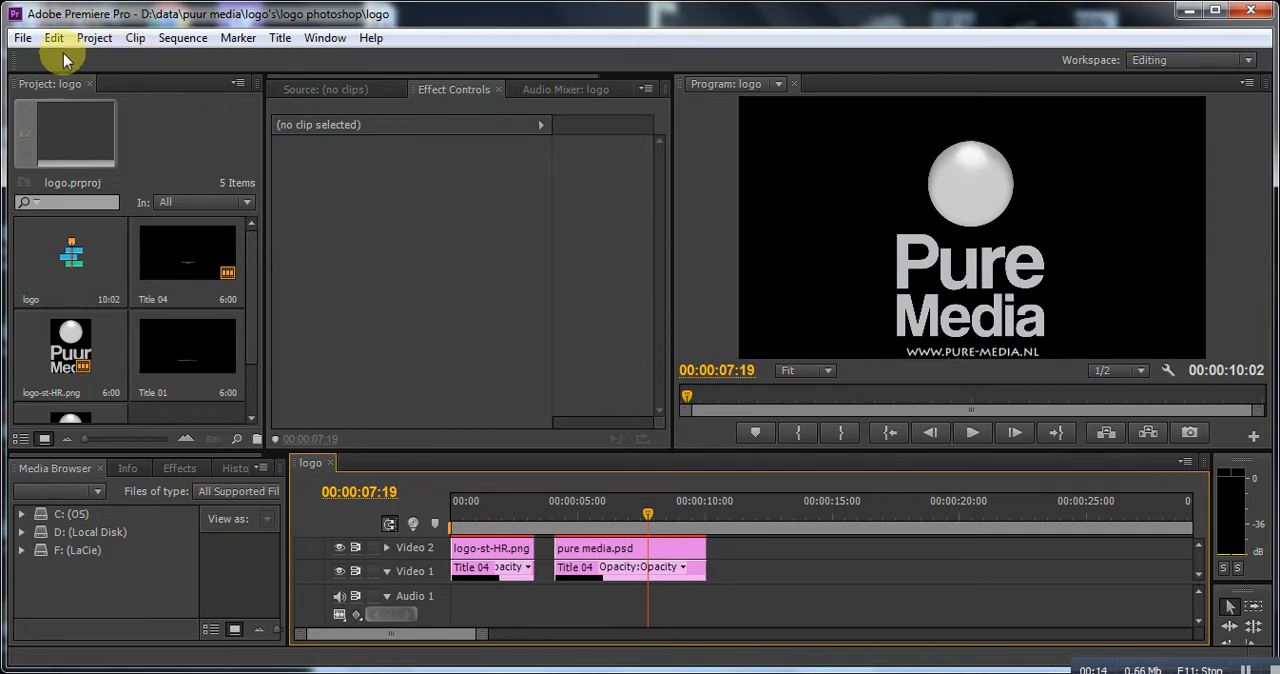
click(22, 36)
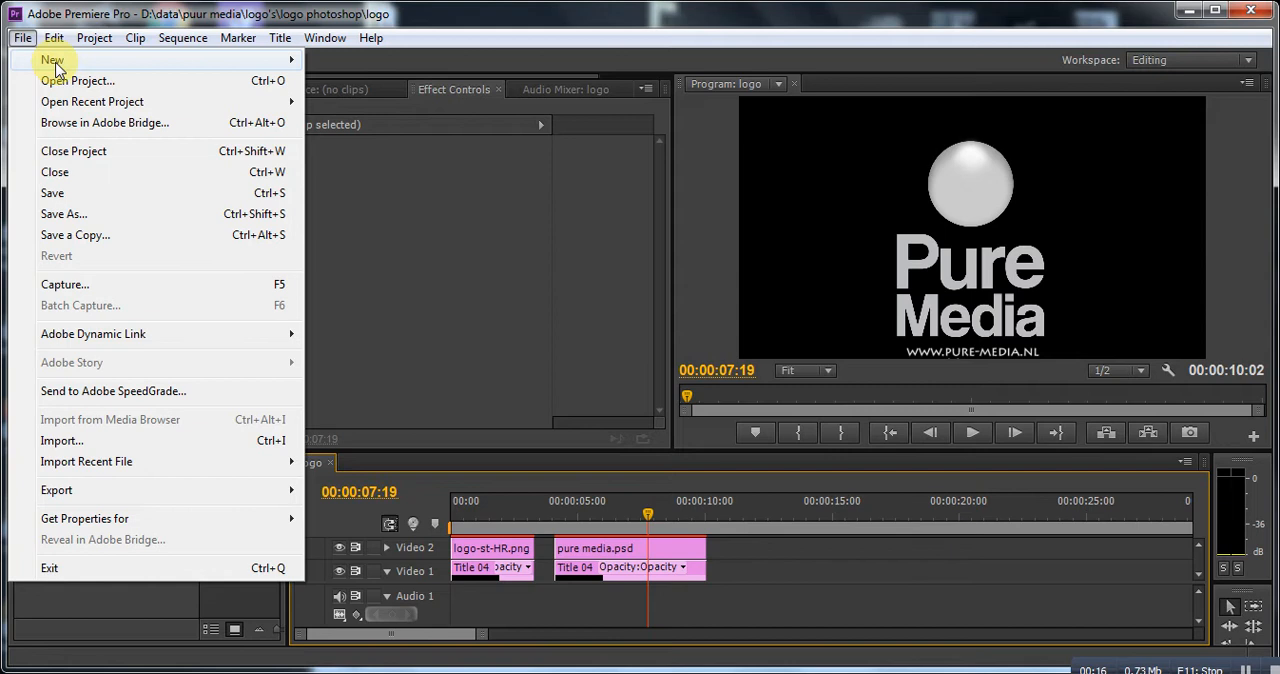
click(76, 80)
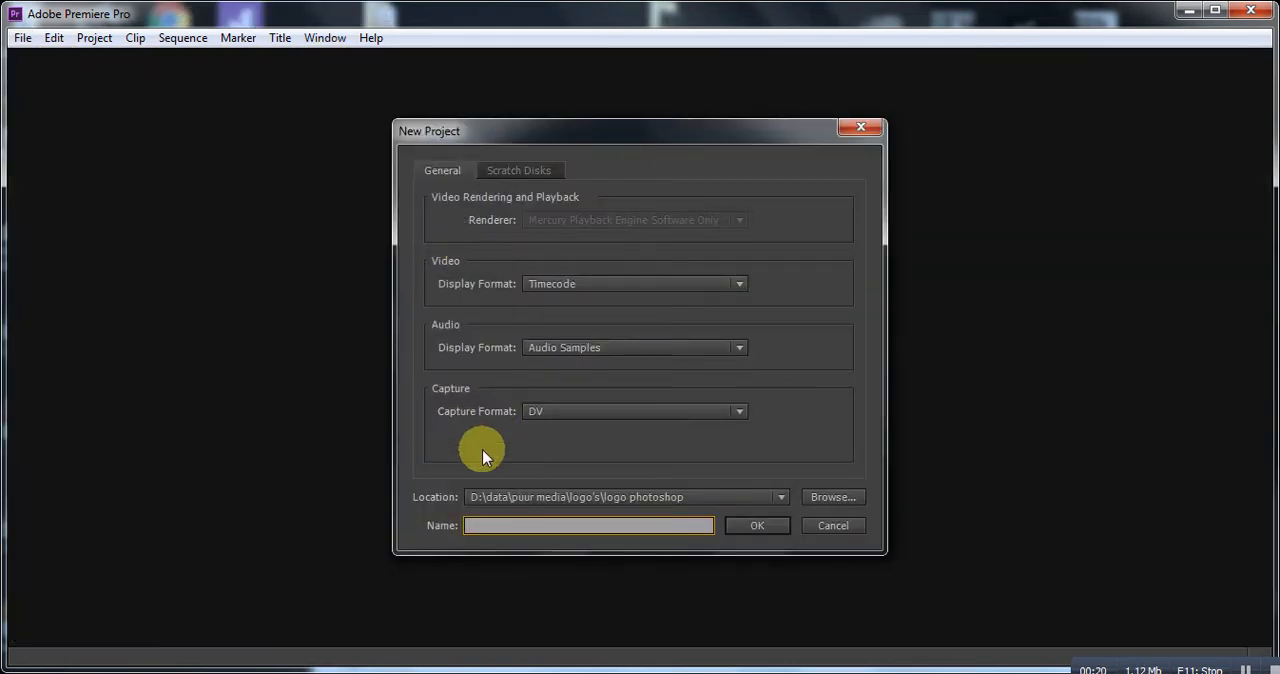
text(frame rate)
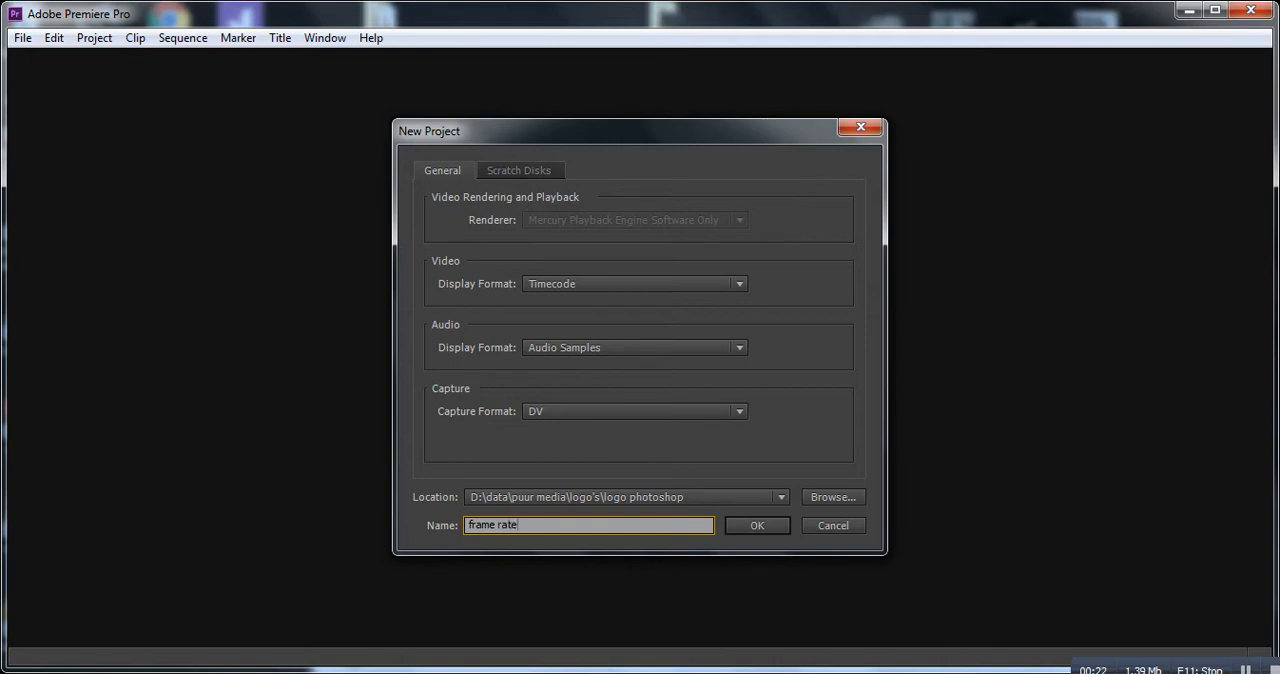
click(756, 524)
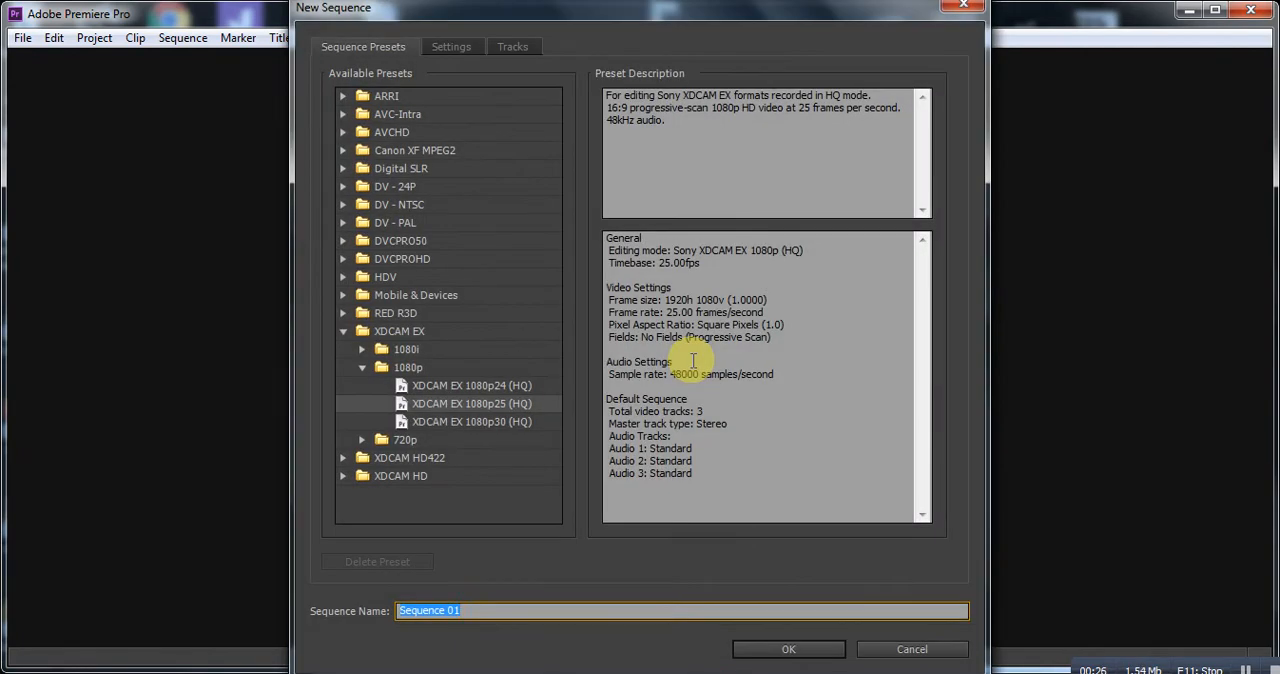
mouse_move(388, 440)
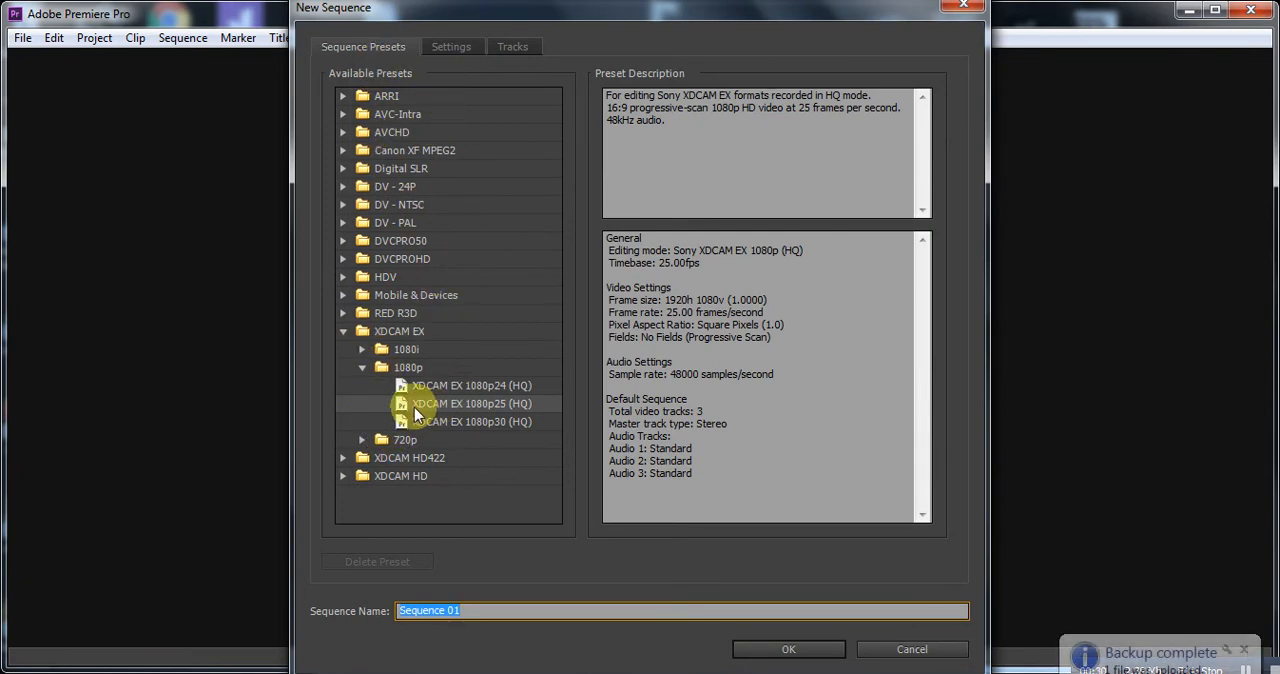
mouse_move(488, 420)
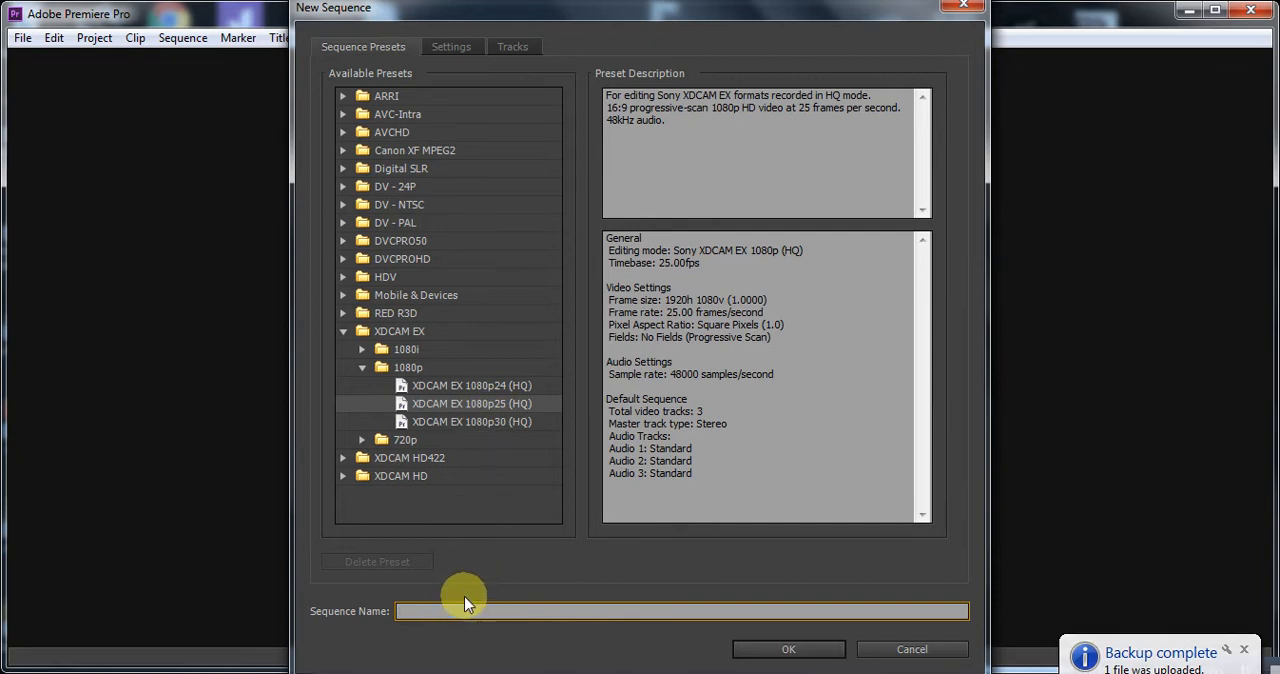
- Create the 'frame rate' sequence from the XDCAM EX 1080p25 preset
text(frame)
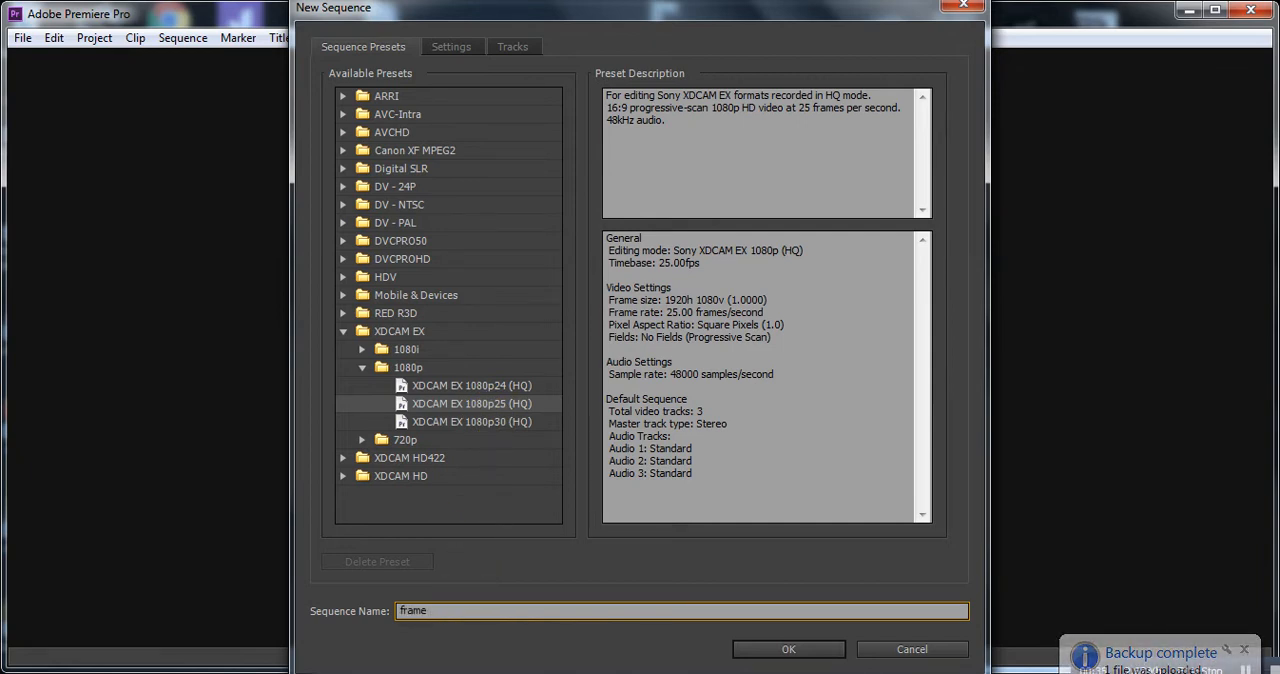
text(rate)
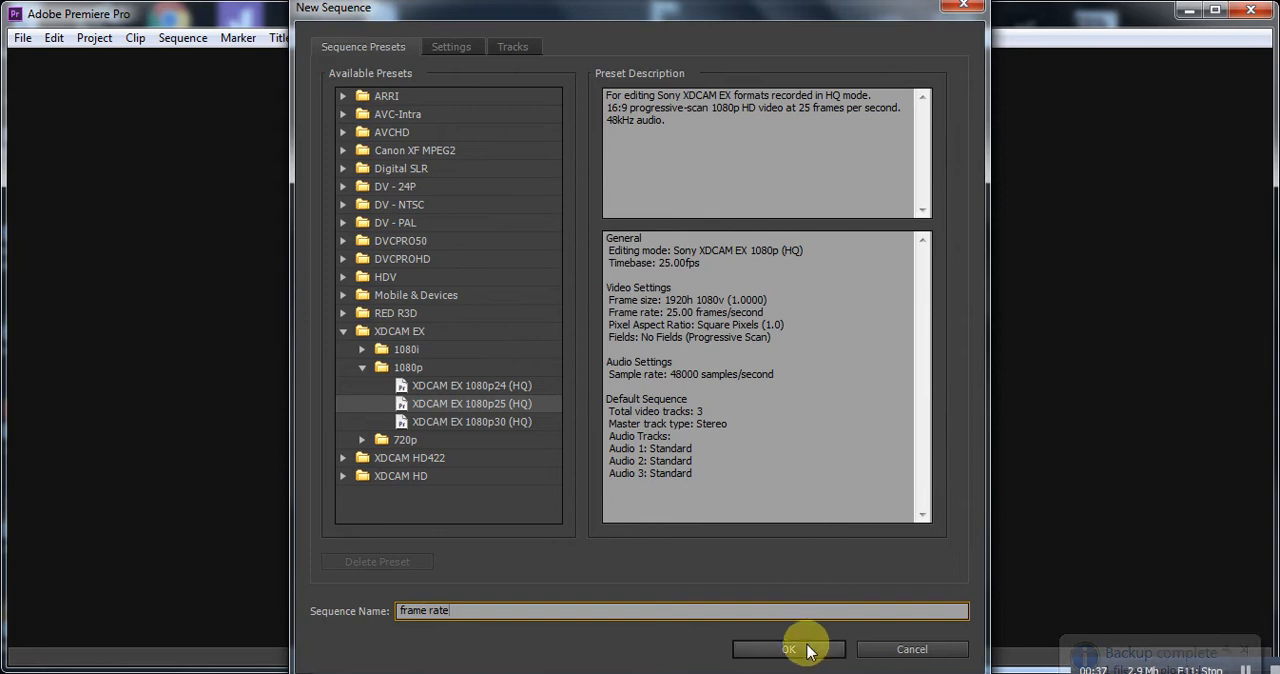
click(788, 648)
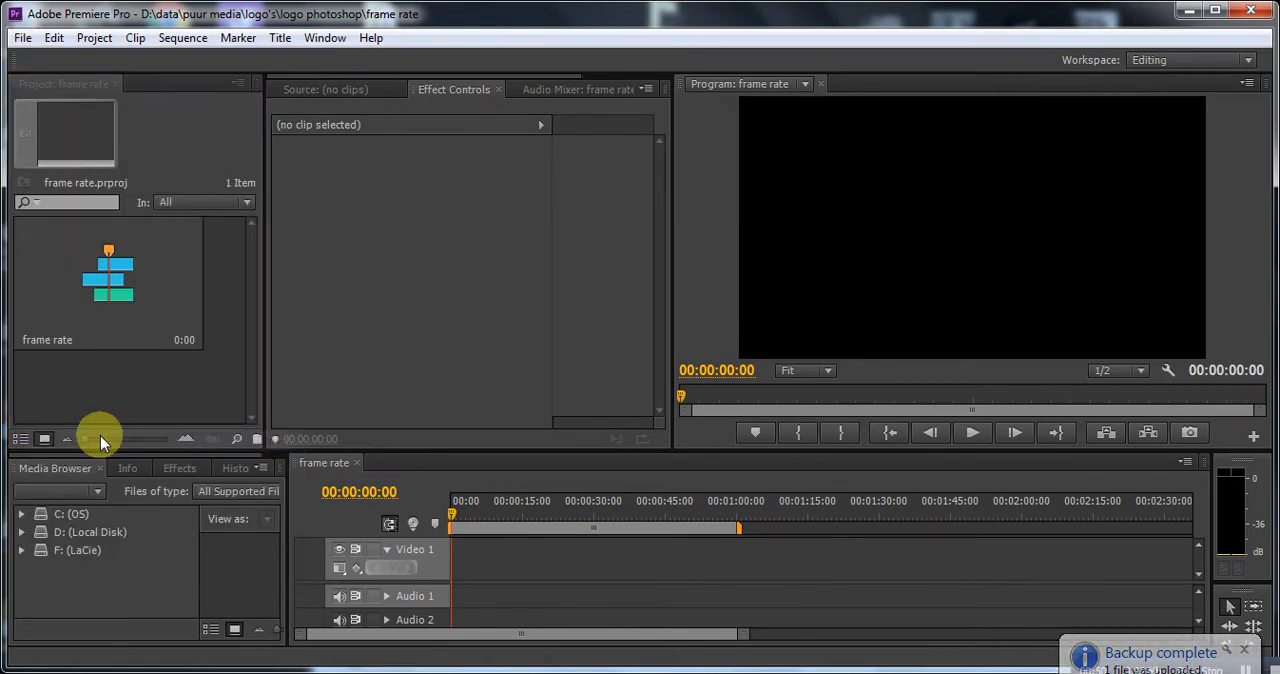
- Import the GOPR0032.MP4 GoPro clip into the project
click(22, 36)
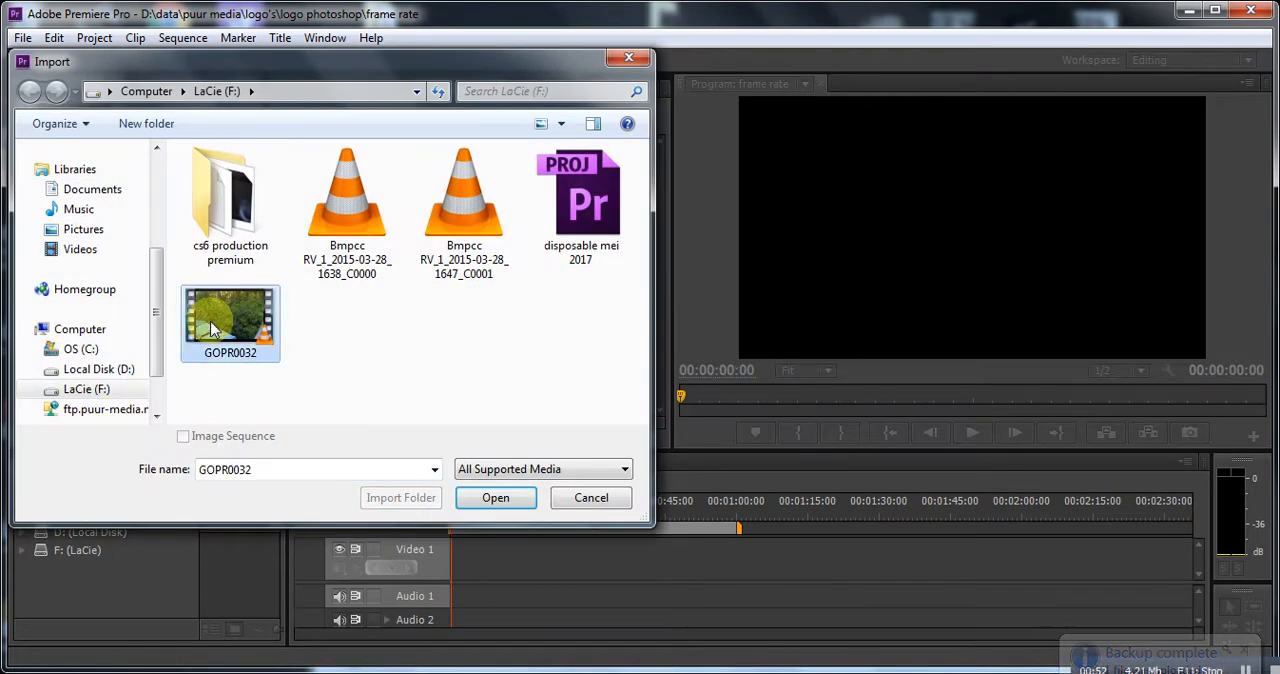
click(496, 496)
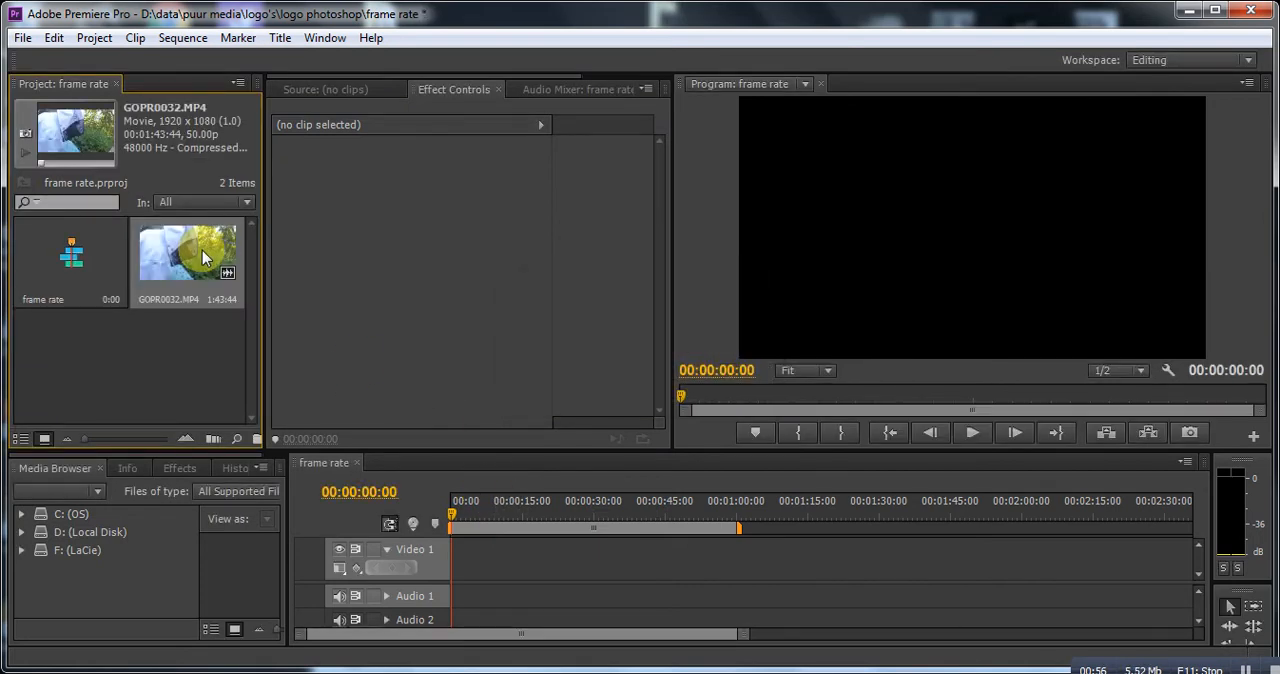
right_click(188, 256)
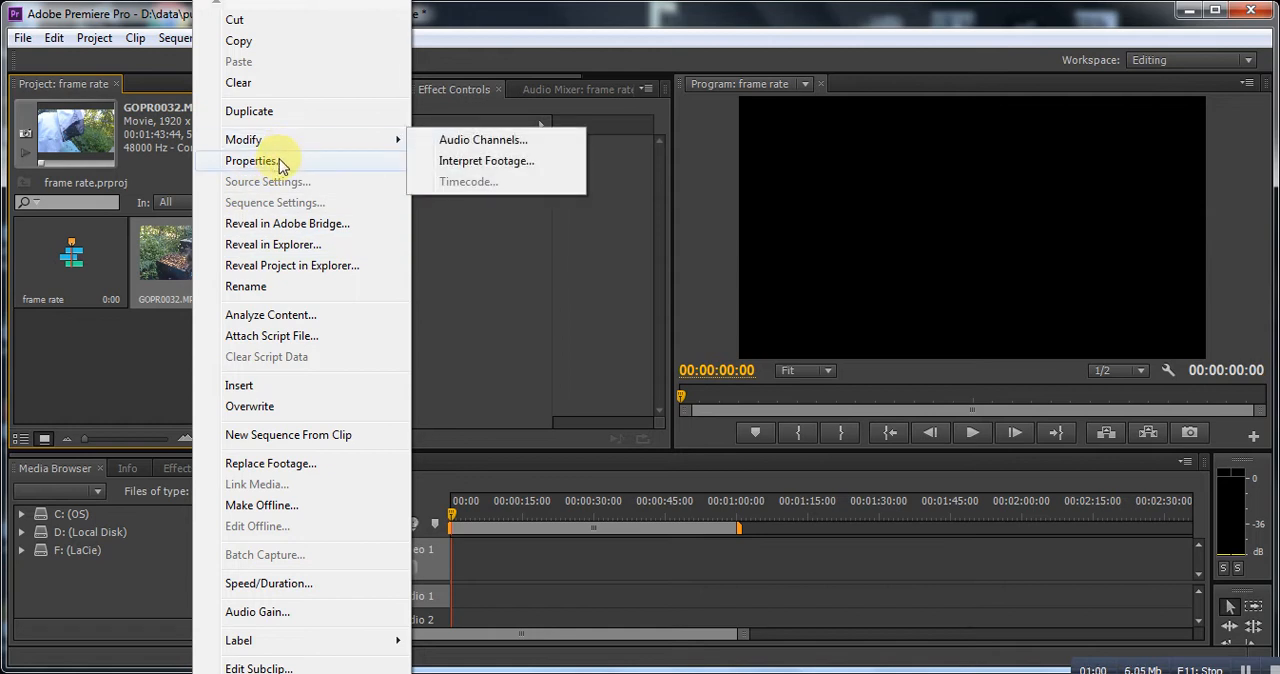
click(252, 160)
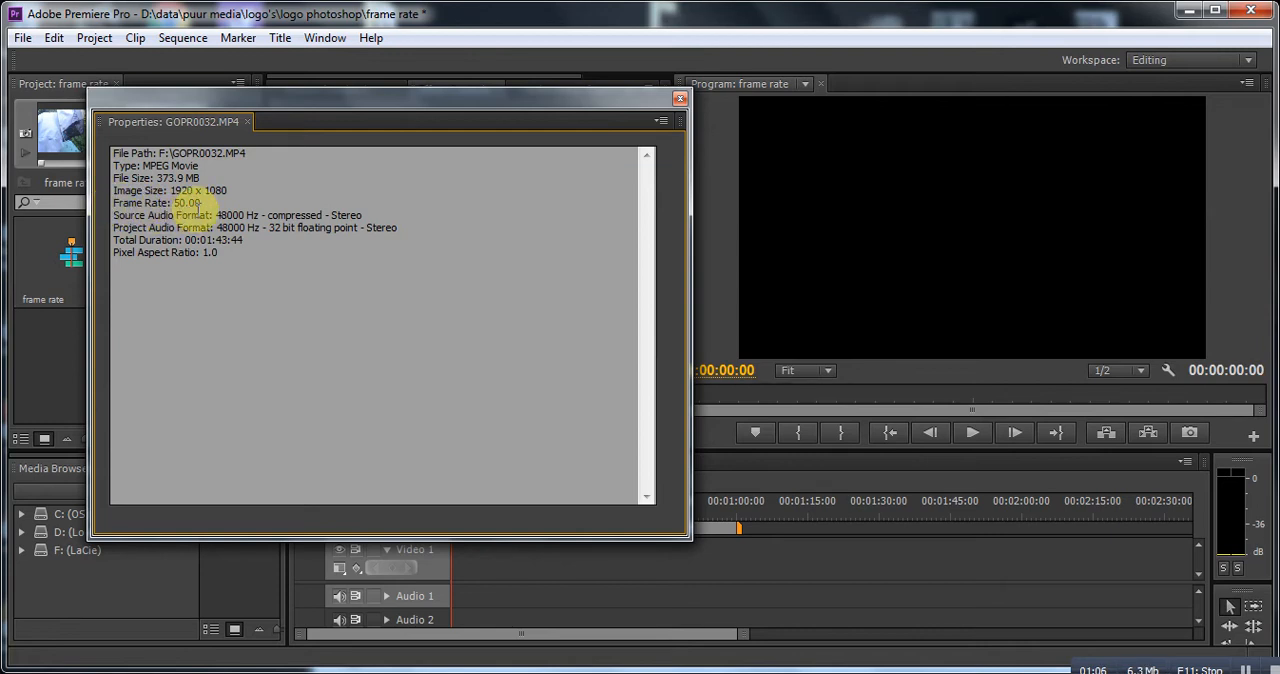
click(680, 98)
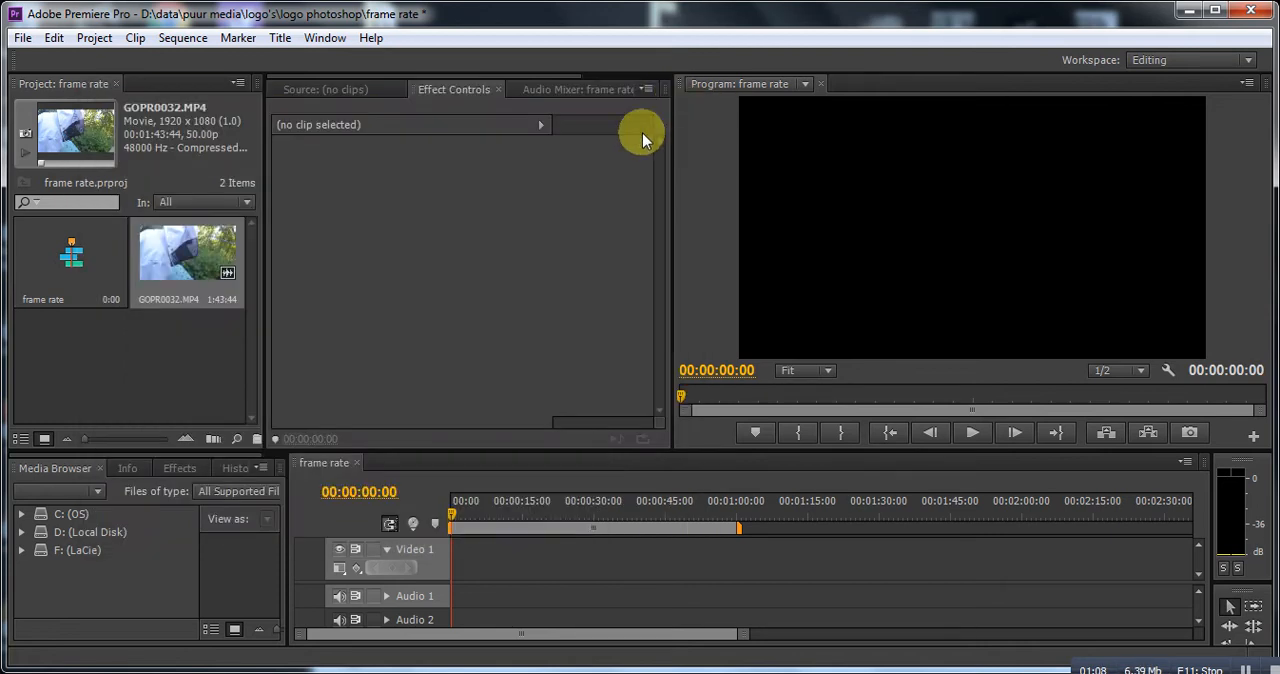
- Place GOPR0032.MP4 onto Video 1 of the sequence, keeping existing sequence settings
drag(186, 250, 470, 560)
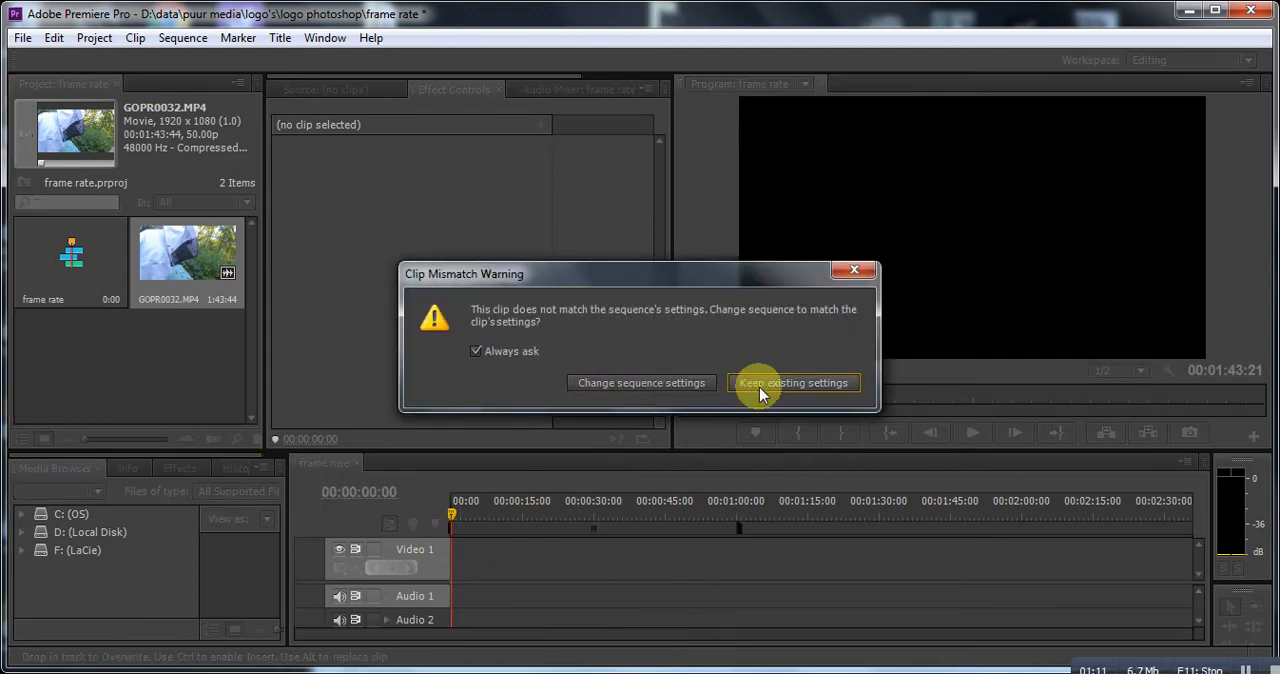
mouse_move(792, 384)
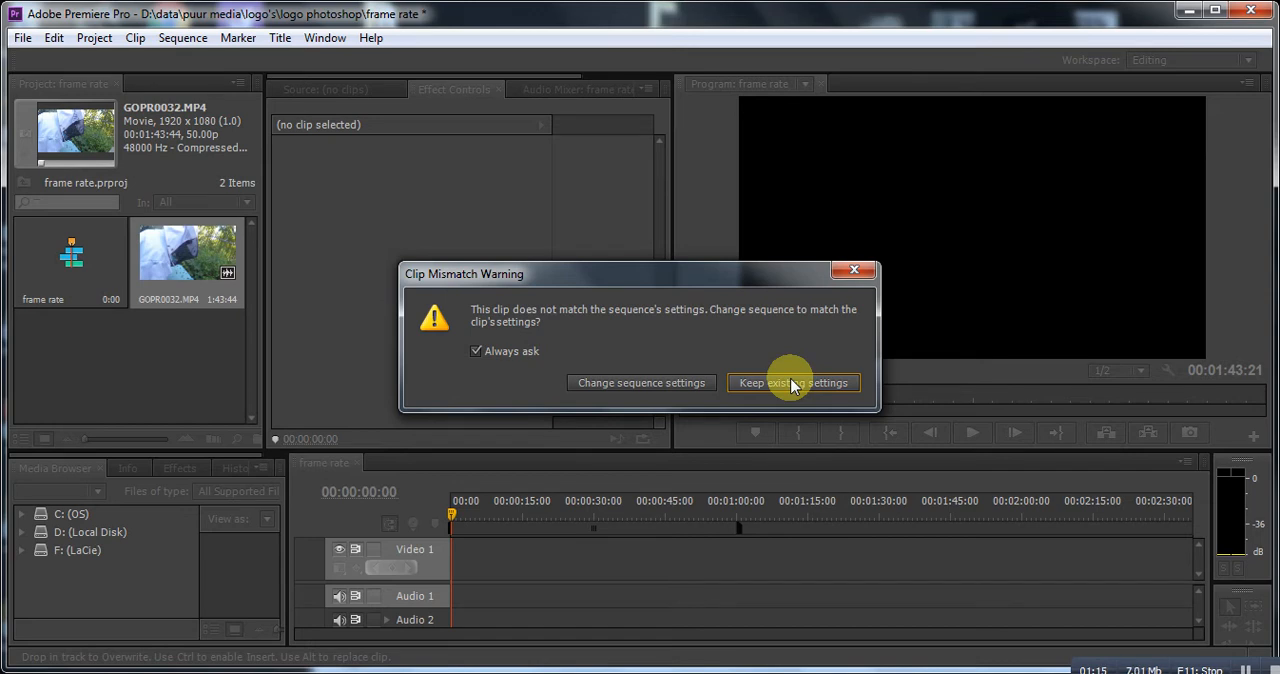
mouse_move(640, 384)
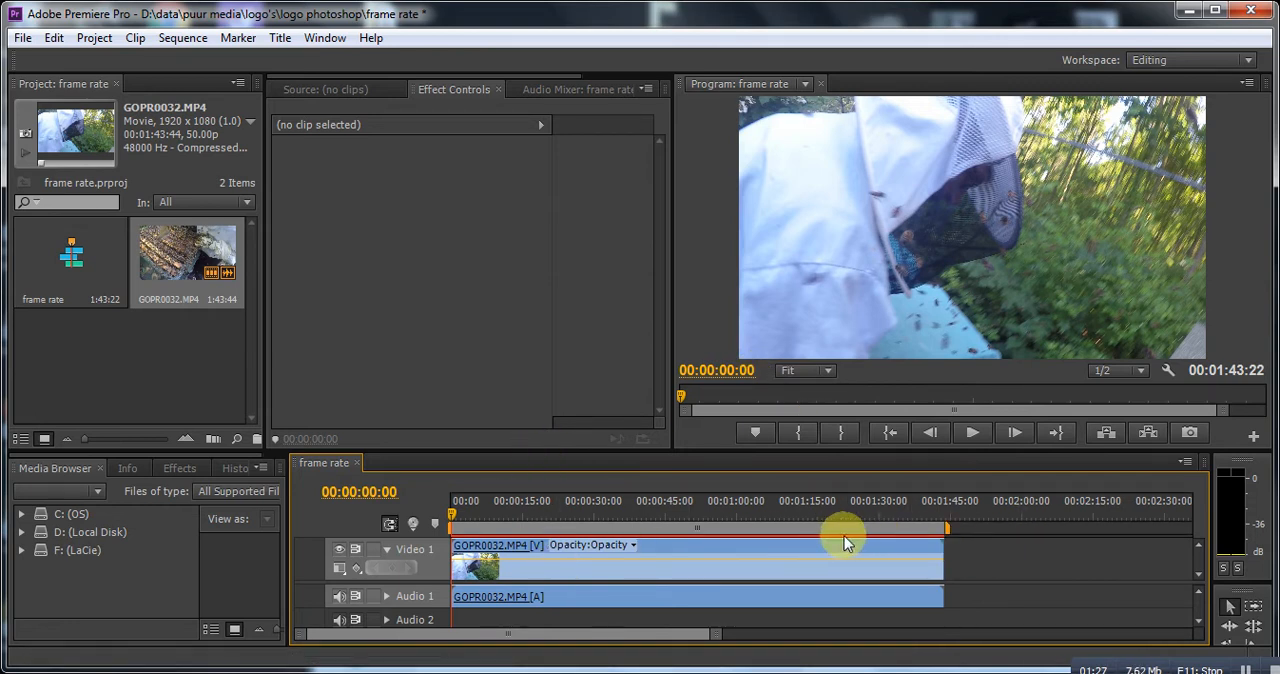
mouse_move(956, 568)
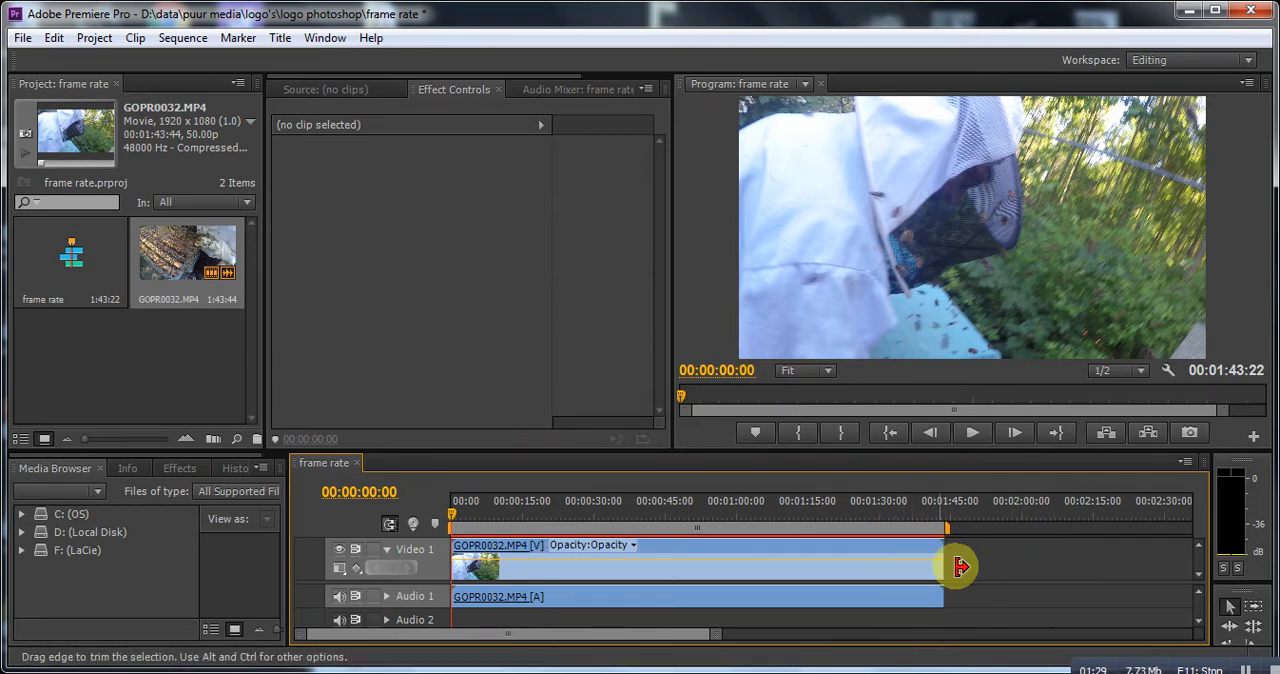
mouse_move(988, 572)
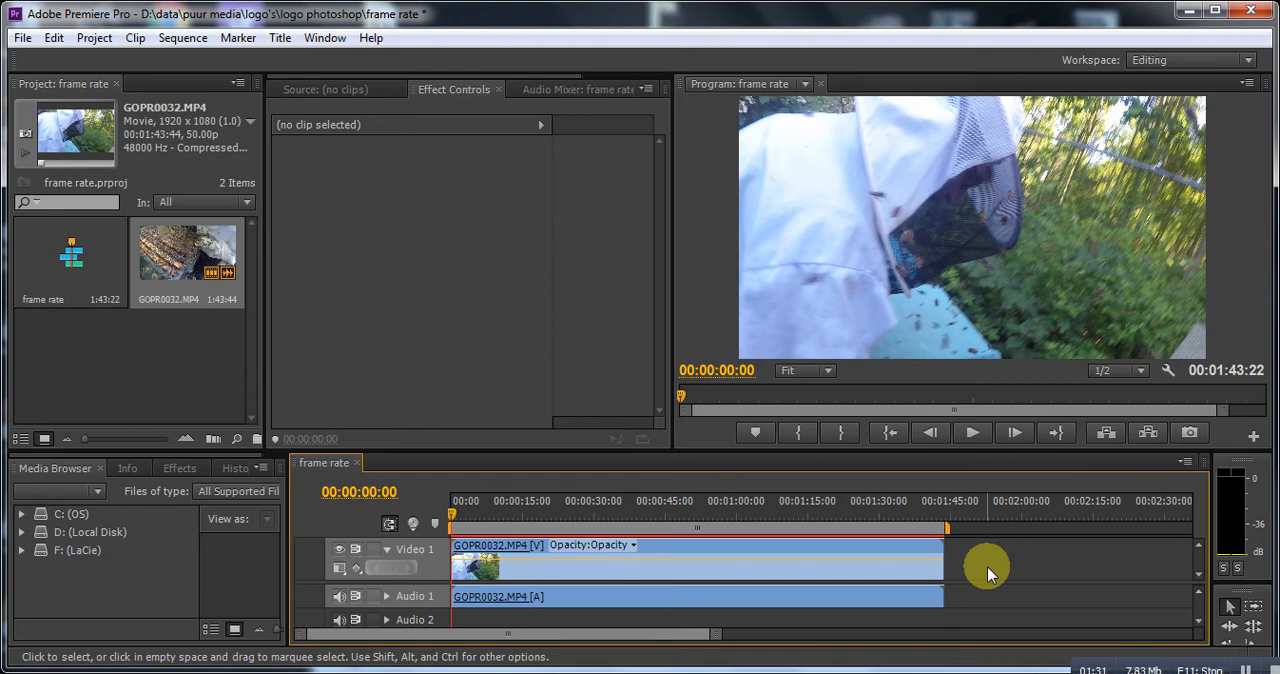
mouse_move(978, 470)
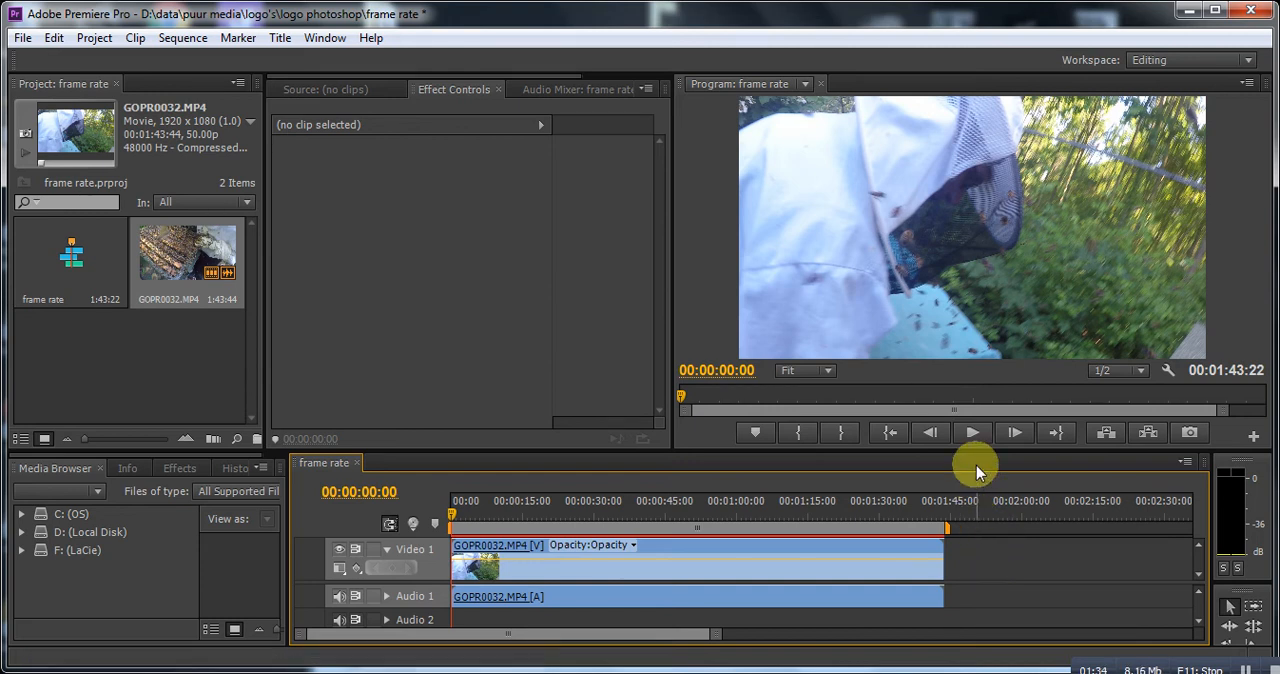
- Play the GoPro clip briefly in the Program monitor to judge its normal speed
click(972, 432)
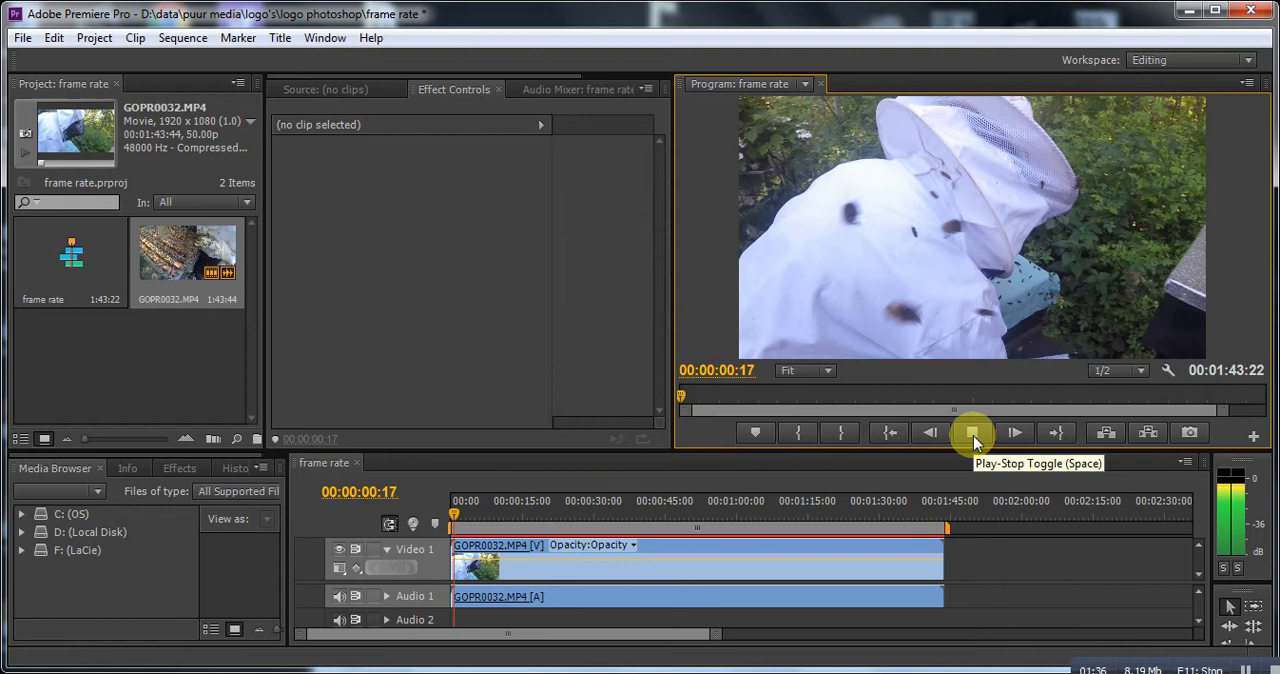
click(972, 432)
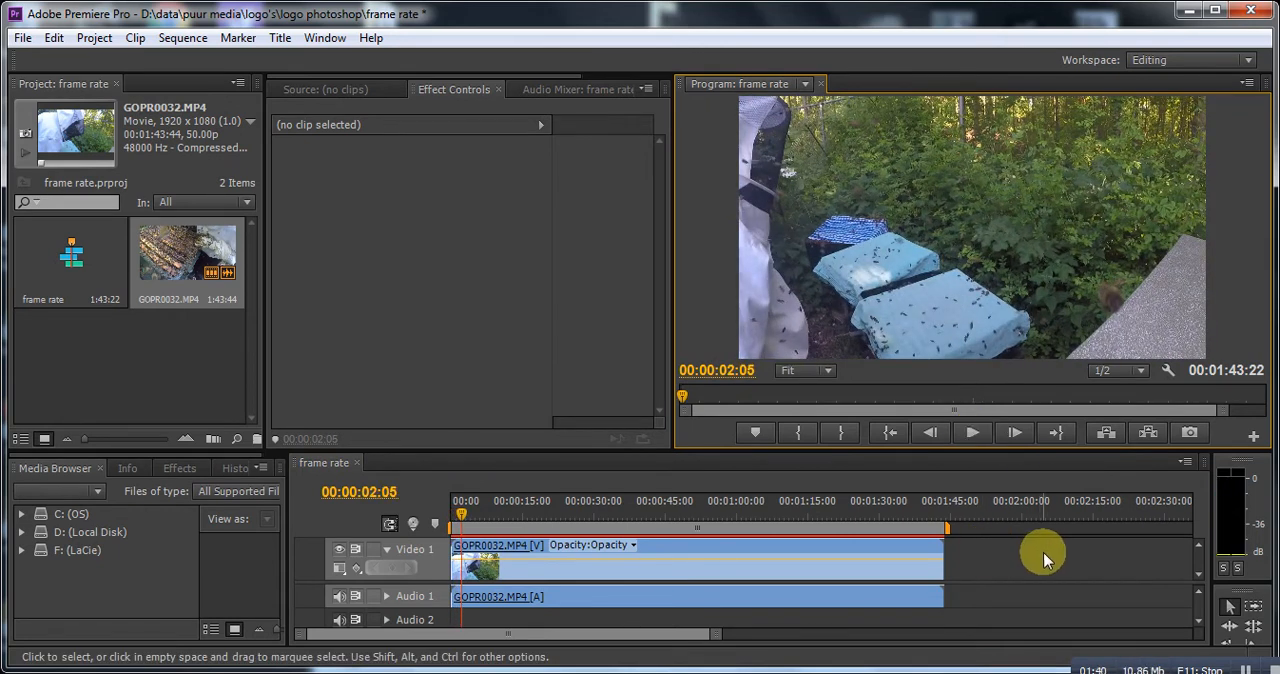
mouse_move(932, 562)
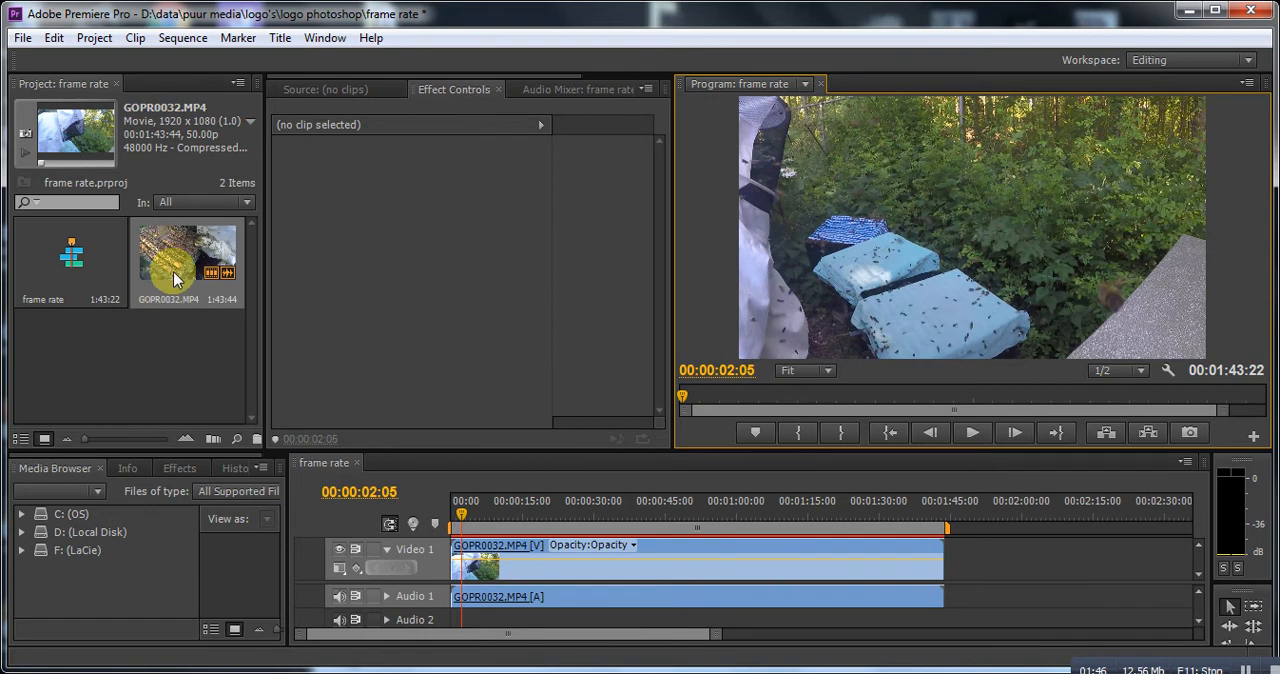
- Interpret GOPR0032.MP4 at an assumed 25 fps, stretching its duration to 00:03:27:19
right_click(184, 260)
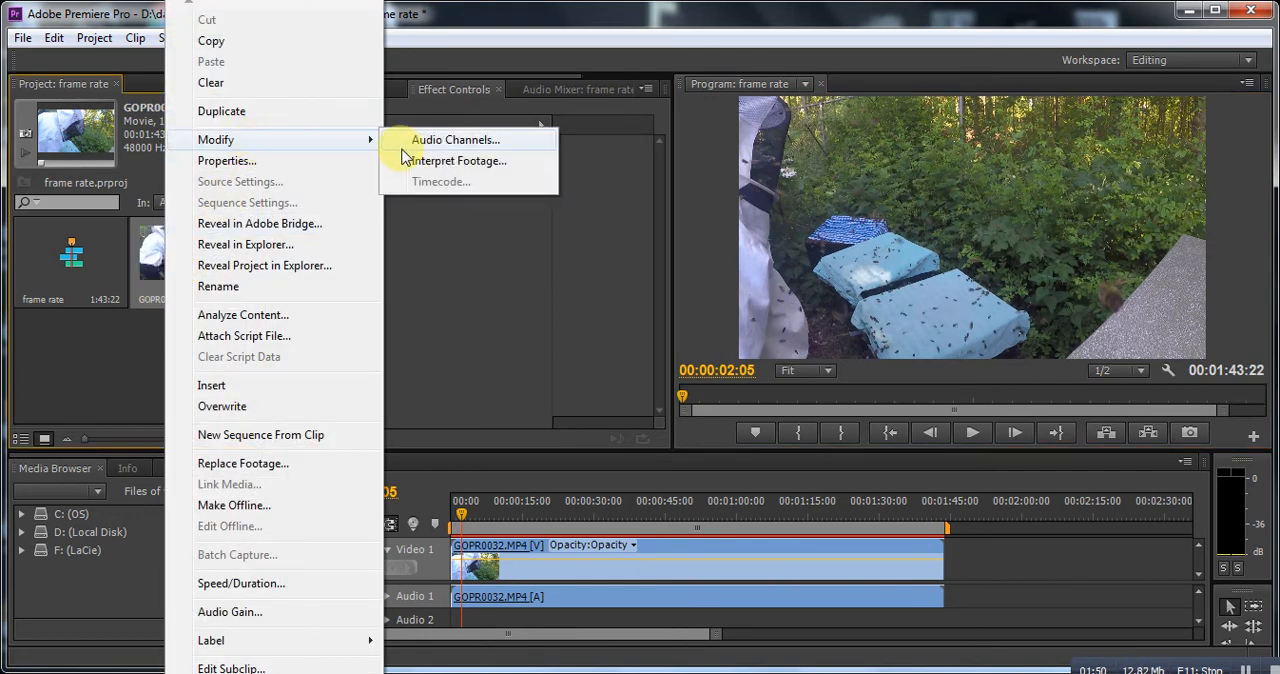
click(460, 160)
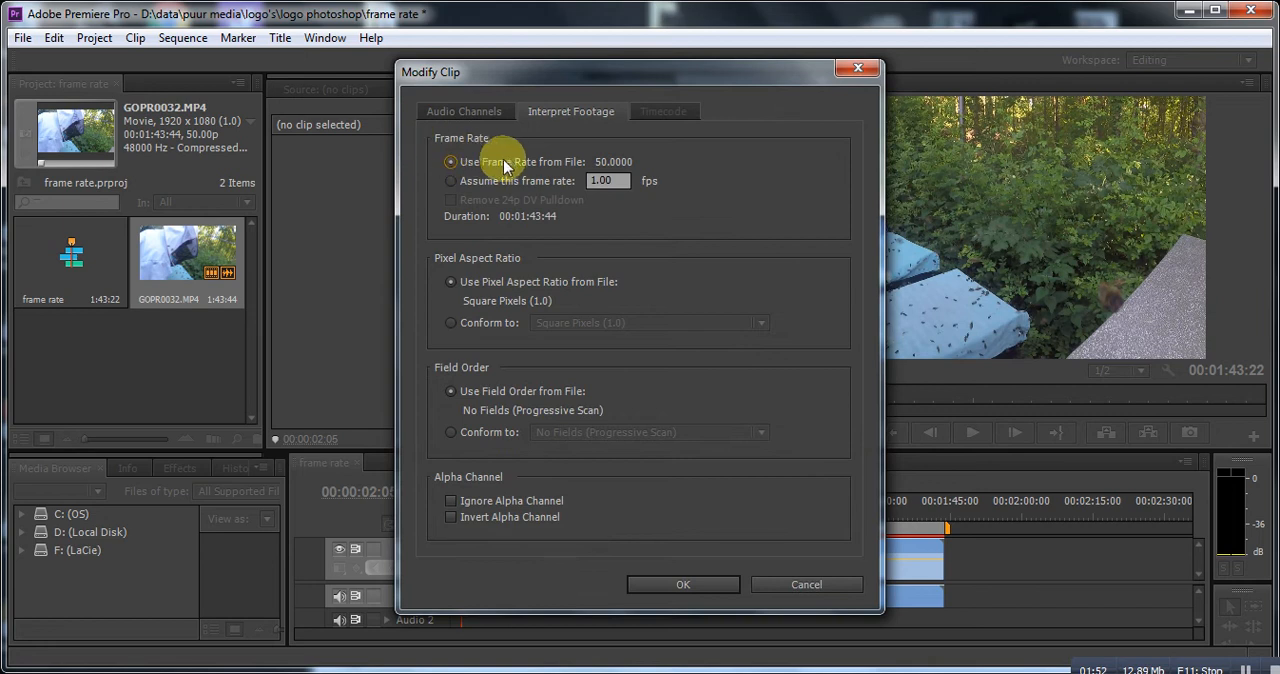
mouse_move(608, 162)
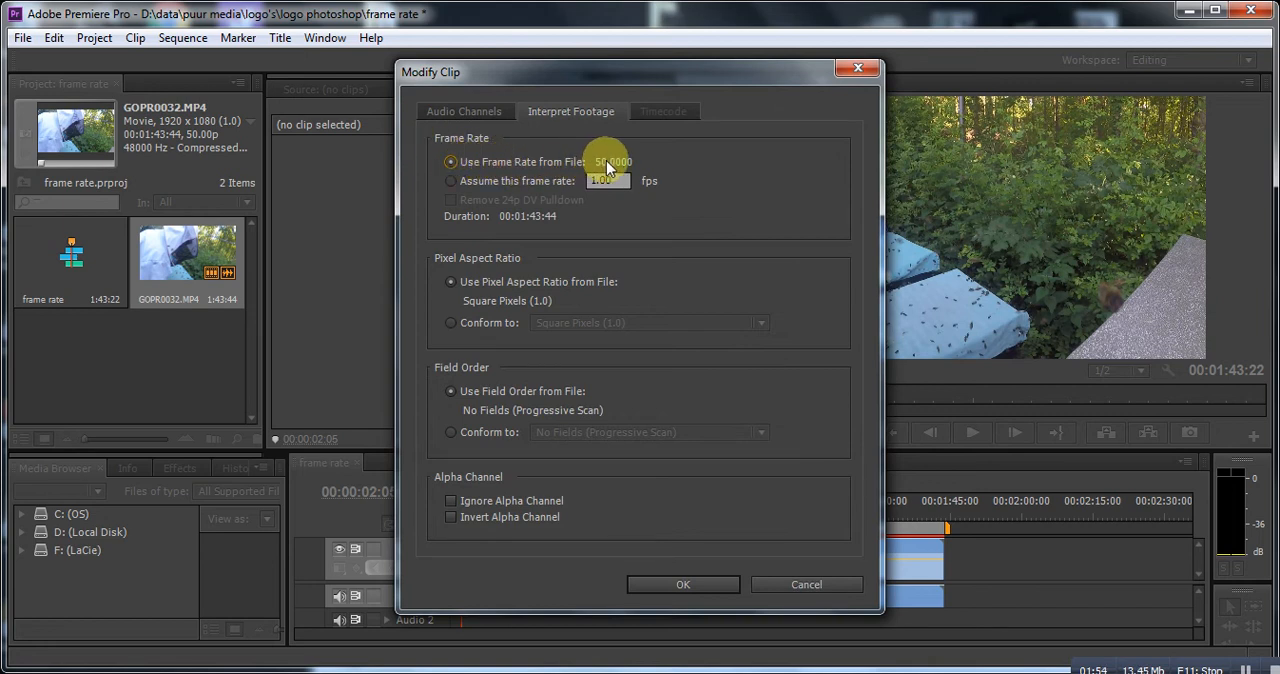
mouse_move(990, 580)
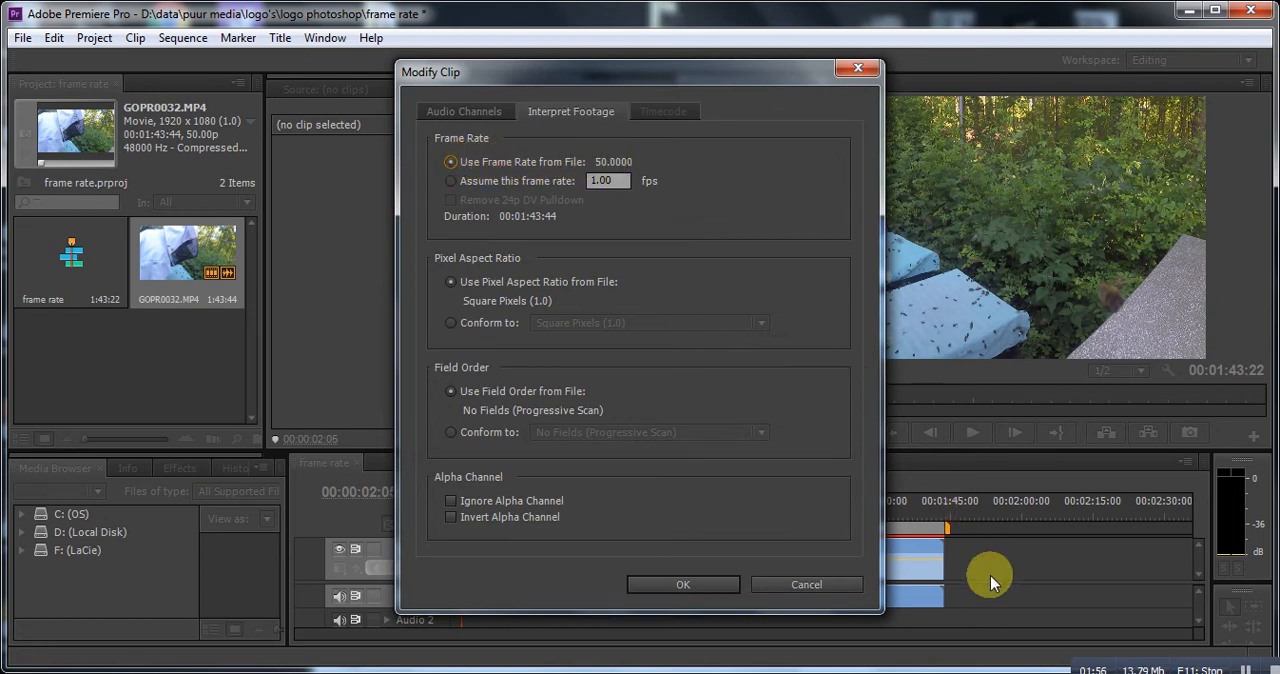
mouse_move(984, 572)
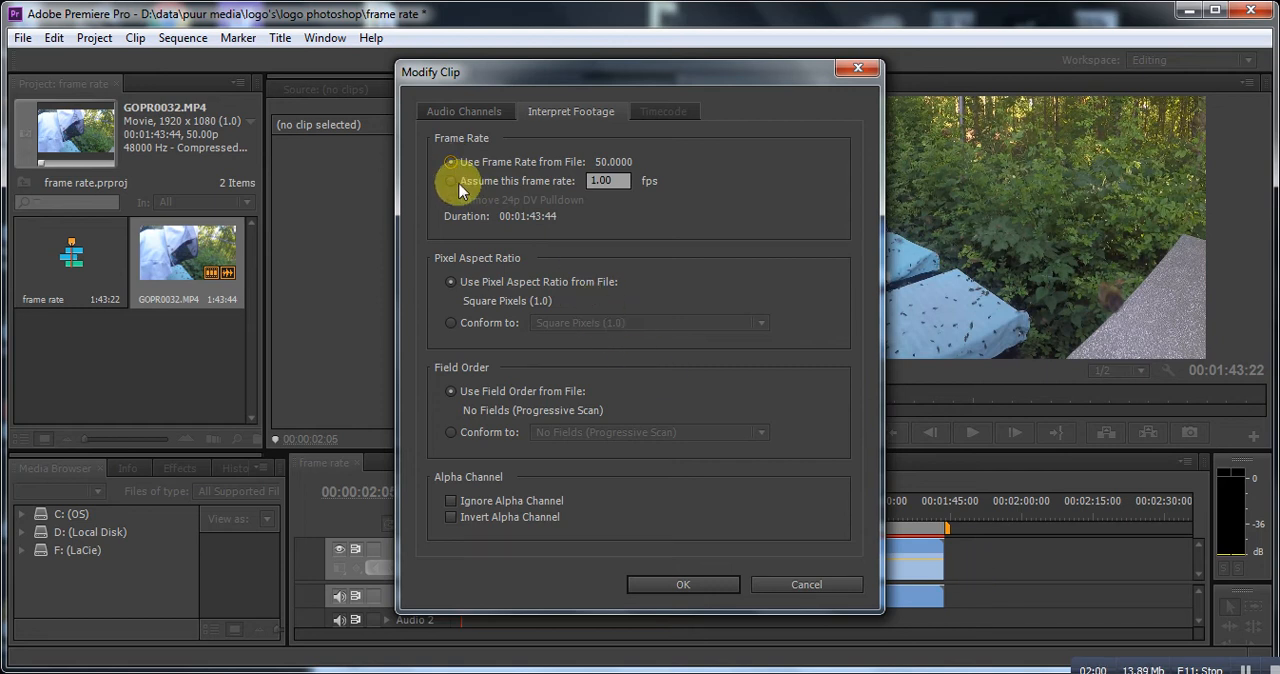
click(452, 180)
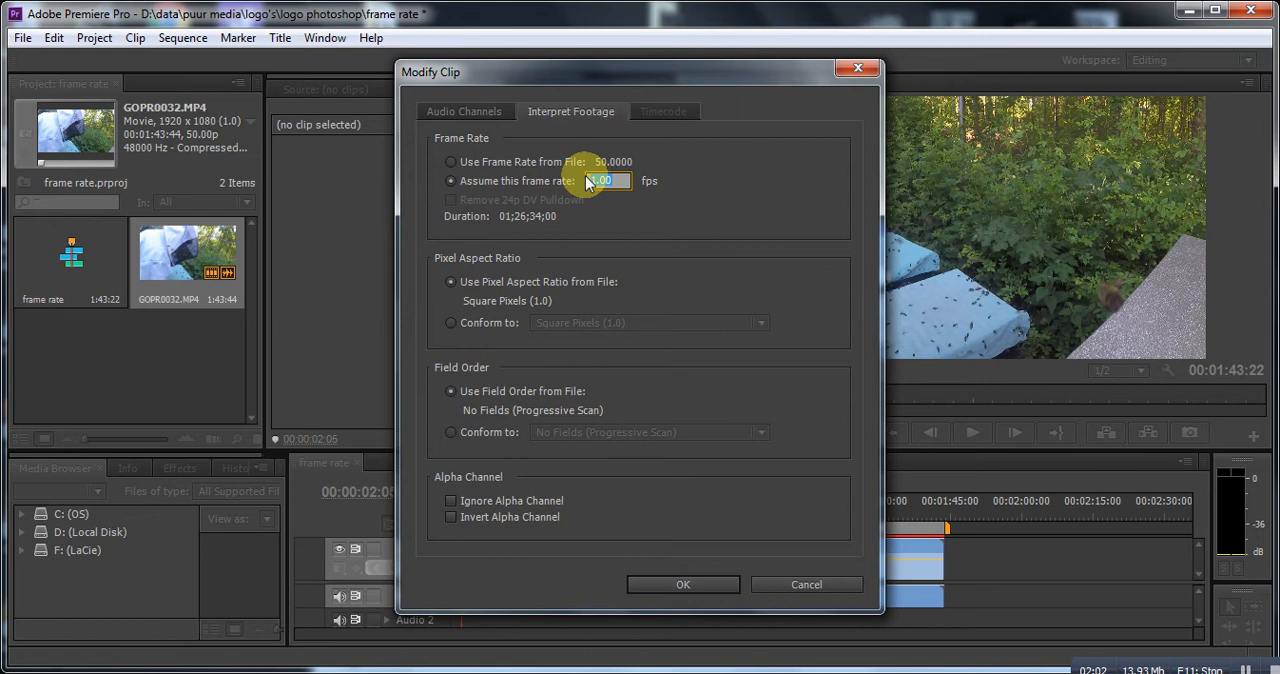
text(25)
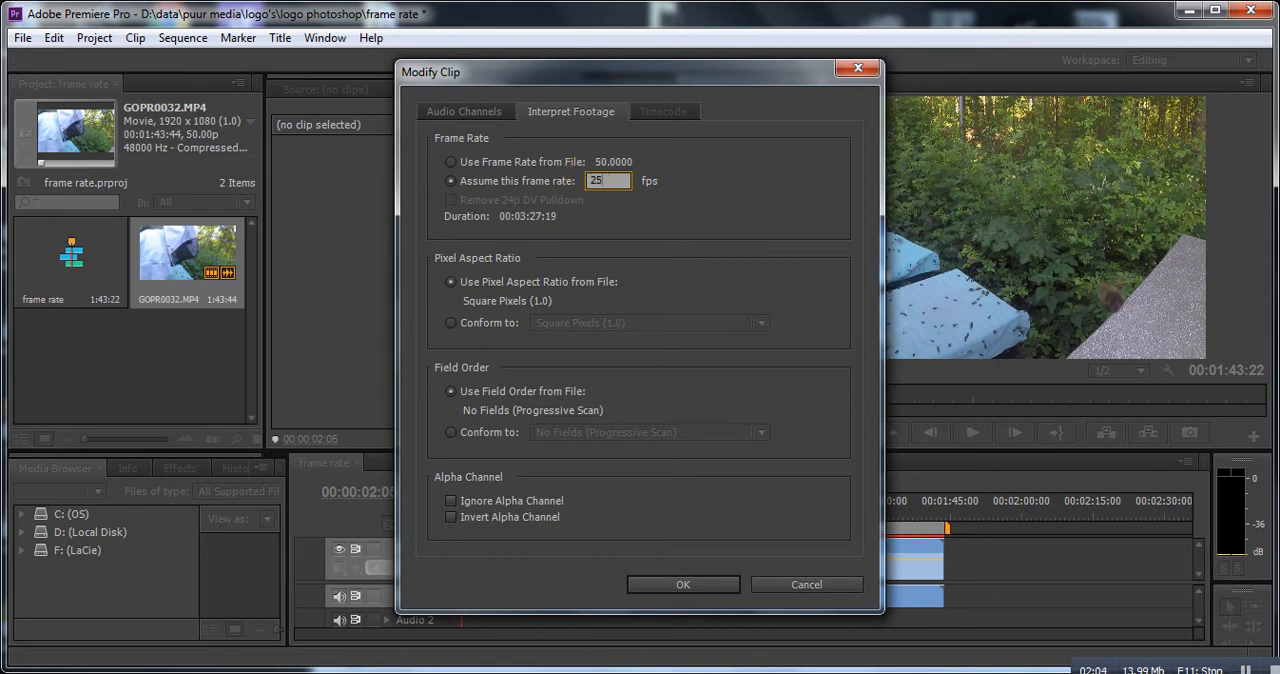
mouse_move(684, 584)
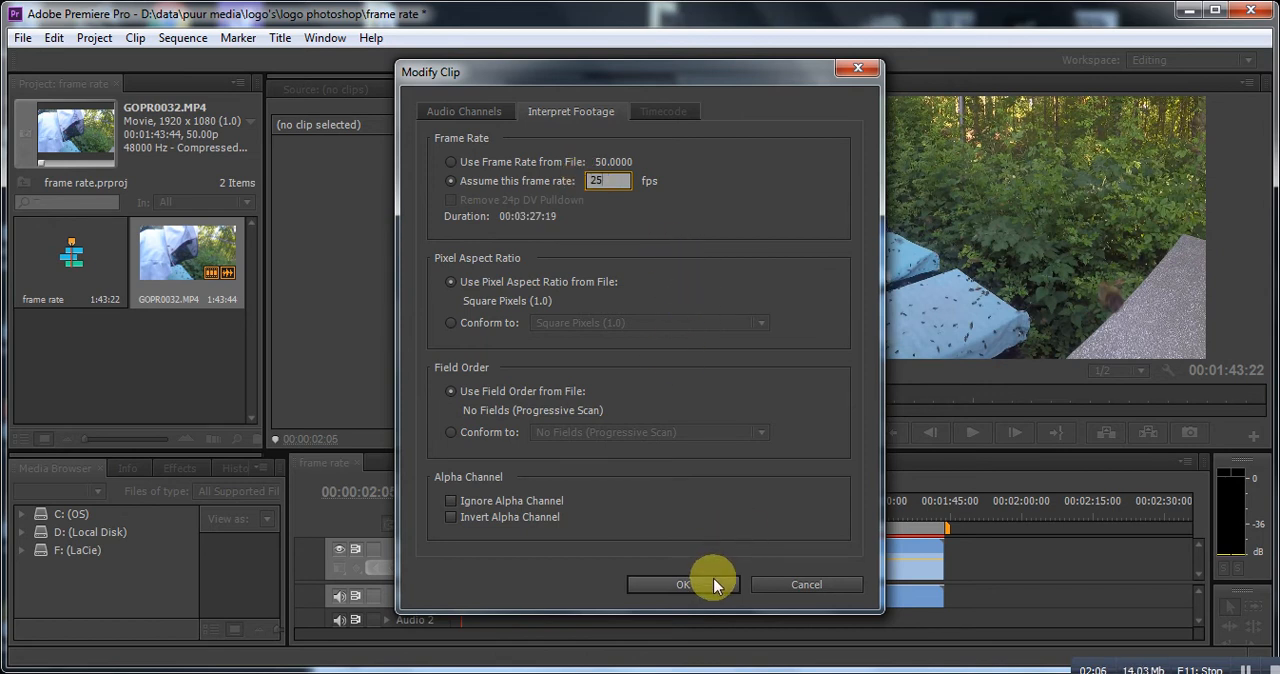
click(684, 584)
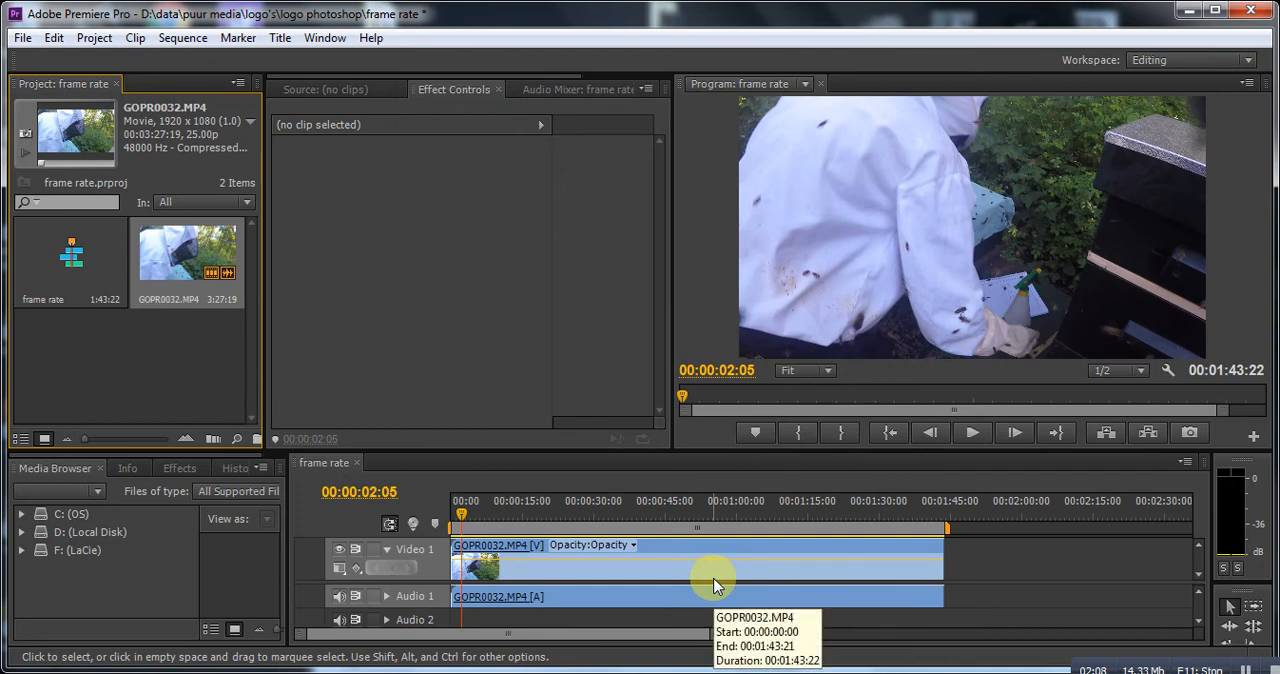
mouse_move(336, 638)
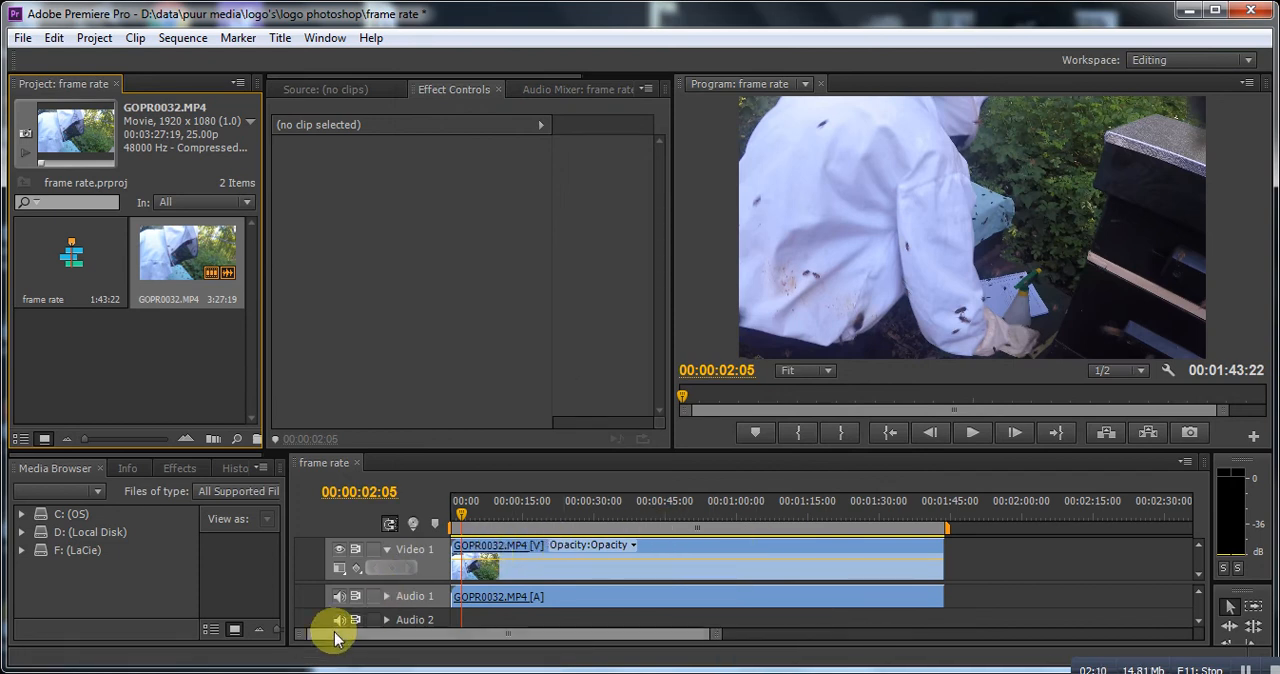
- Play the sequence from the start to about 00:00:05:19, watching the clip in slow motion
click(972, 432)
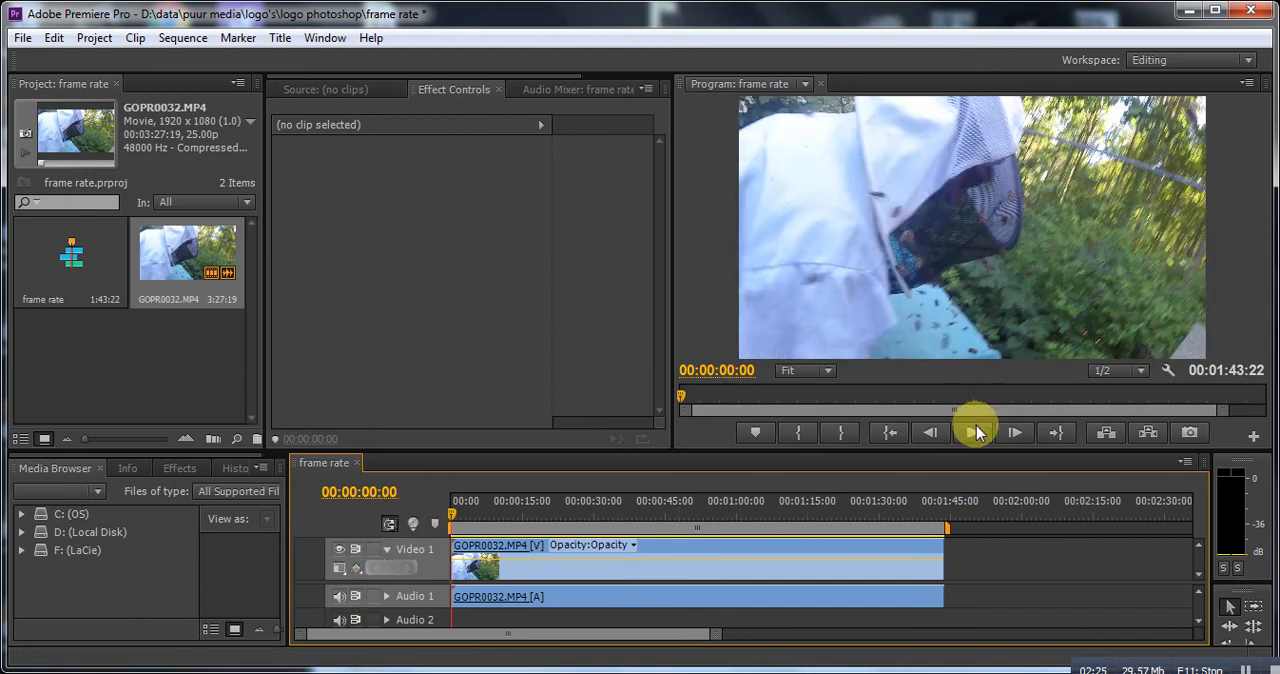
click(1014, 432)
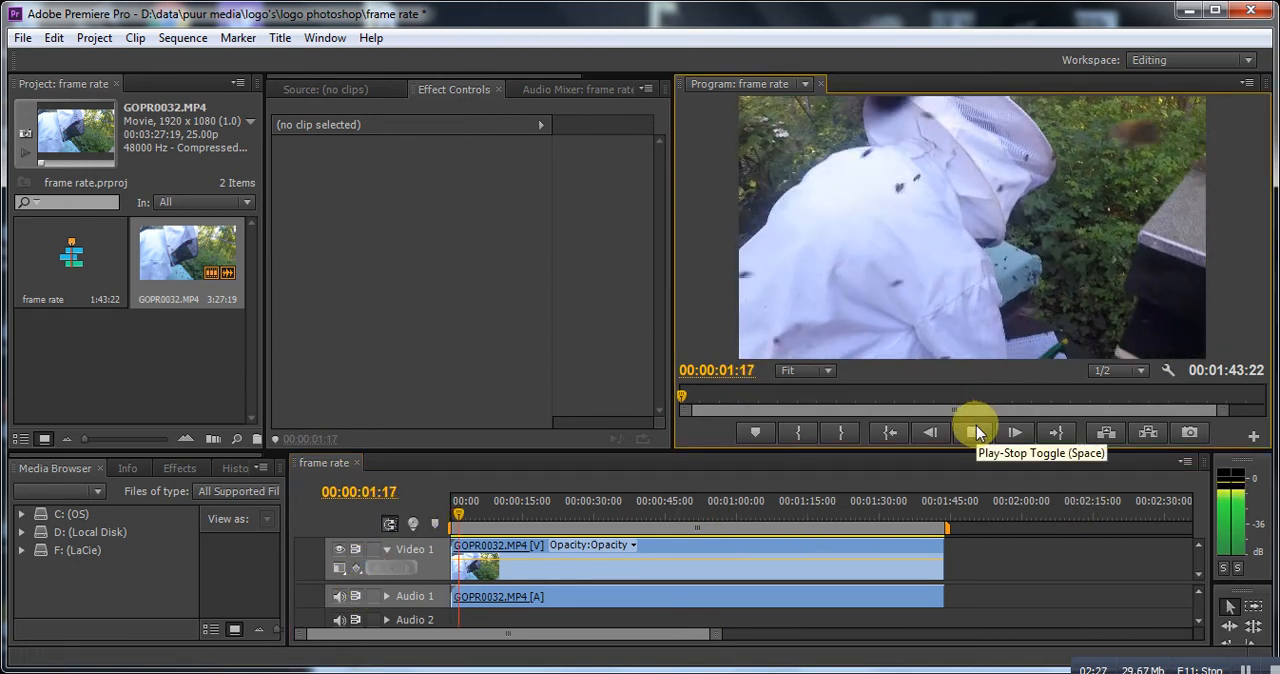
click(1014, 432)
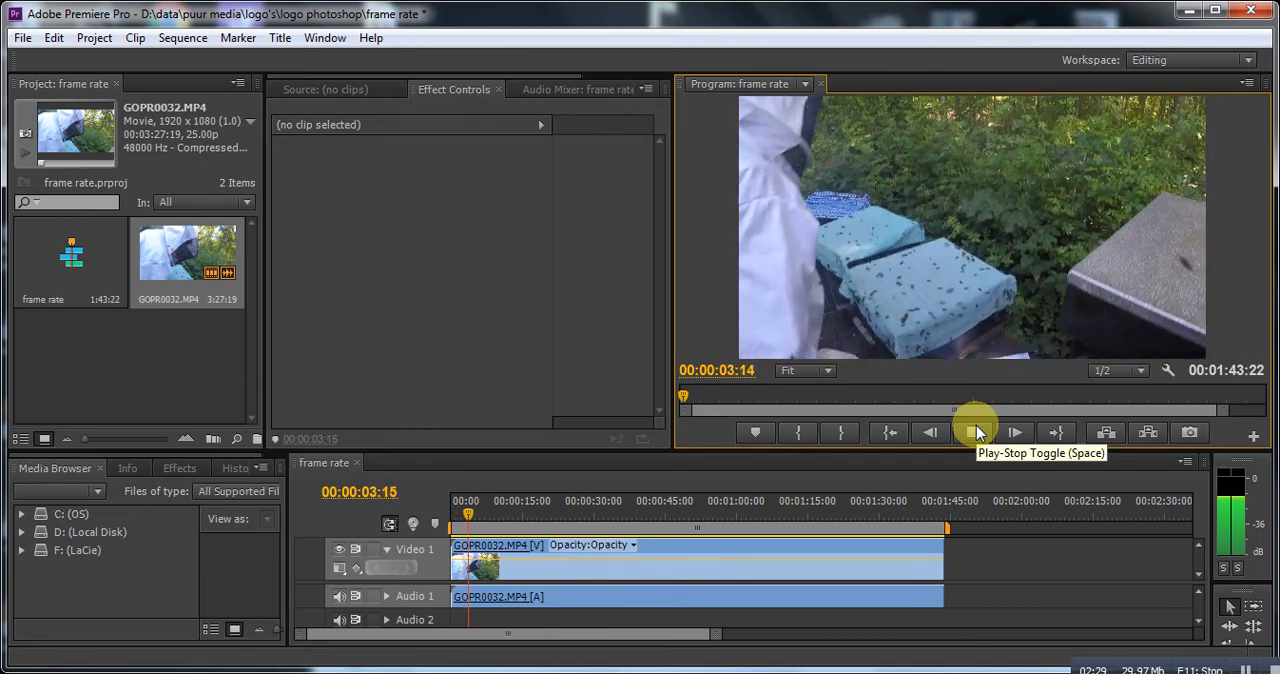
click(976, 432)
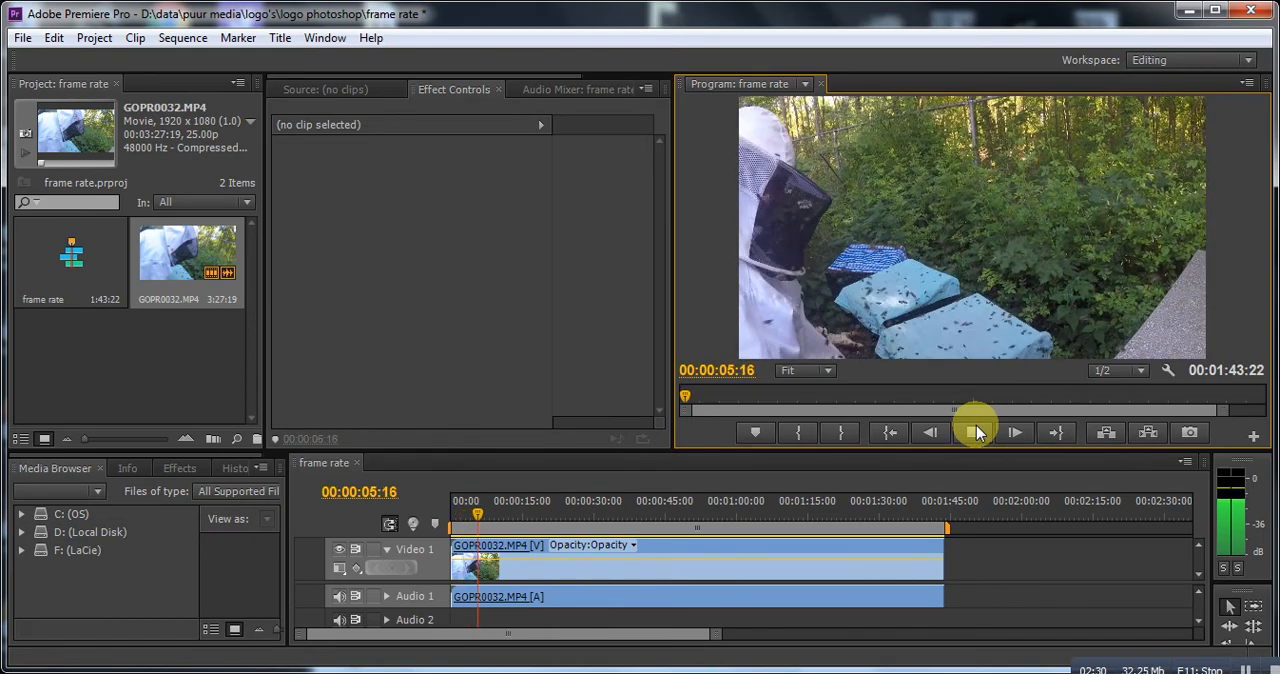
click(972, 432)
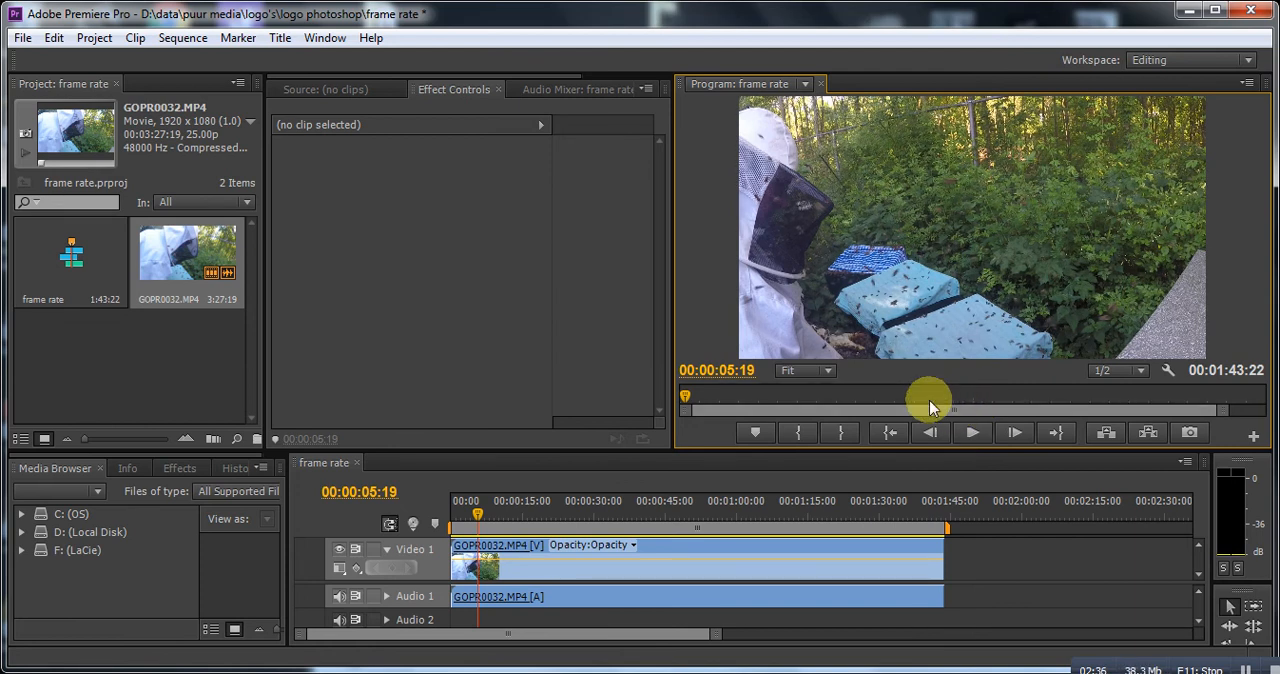
mouse_move(450, 276)
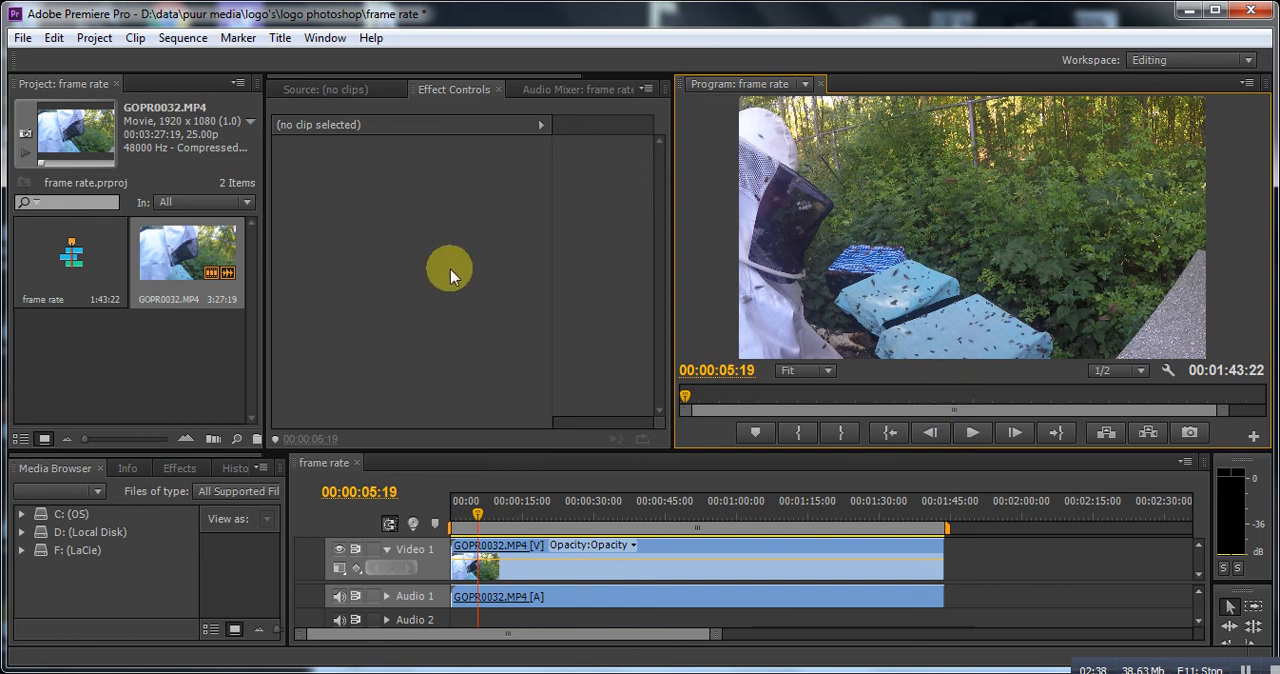
- Reopen Interpret Footage for GOPR0032.MP4 and select its assumed 25.00 fps value
right_click(188, 250)
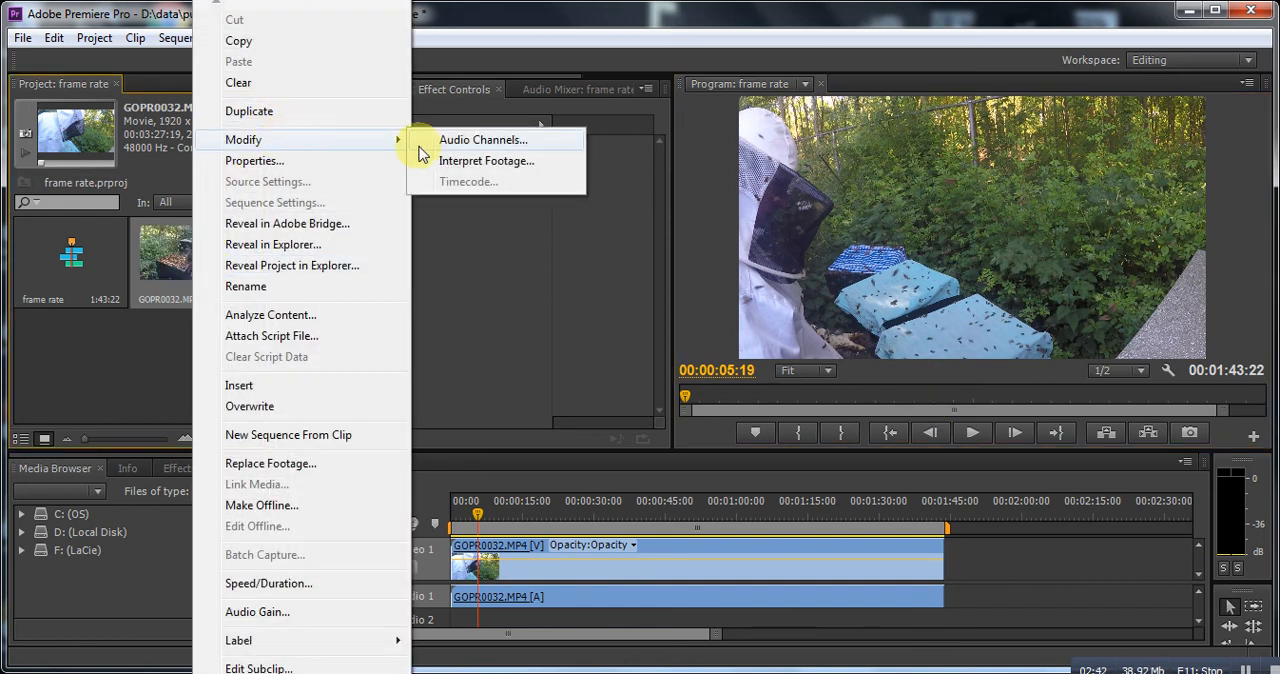
click(486, 160)
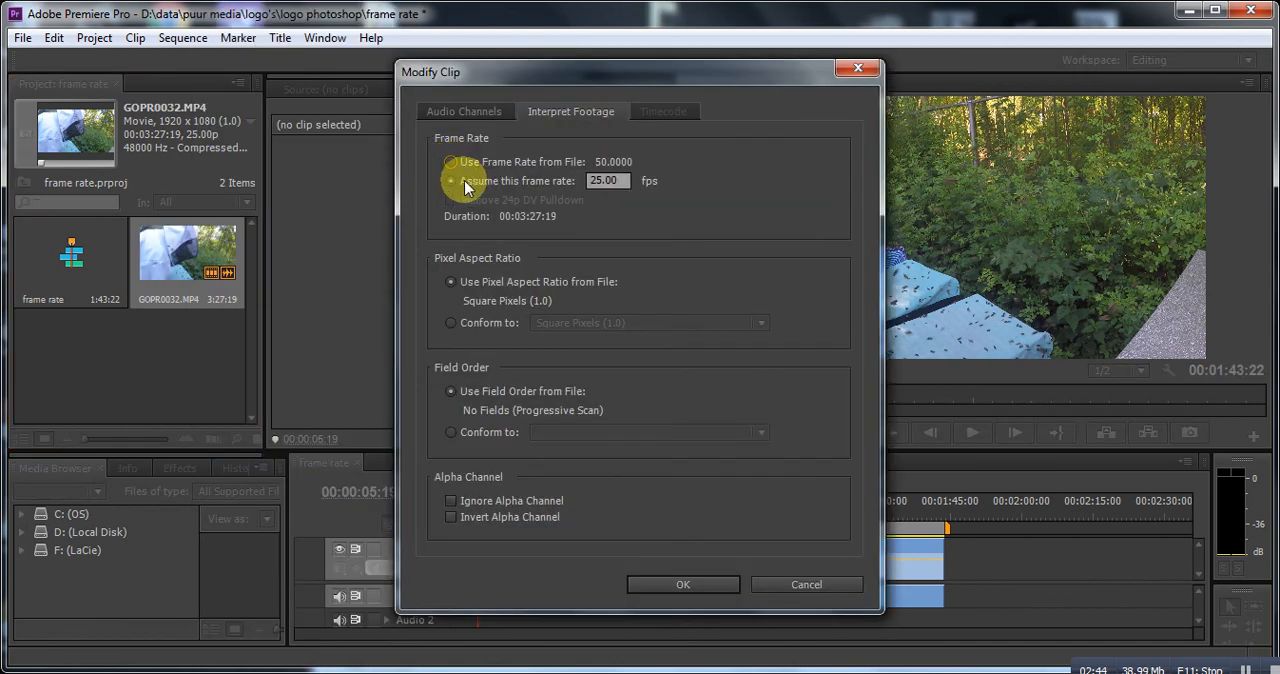
click(450, 180)
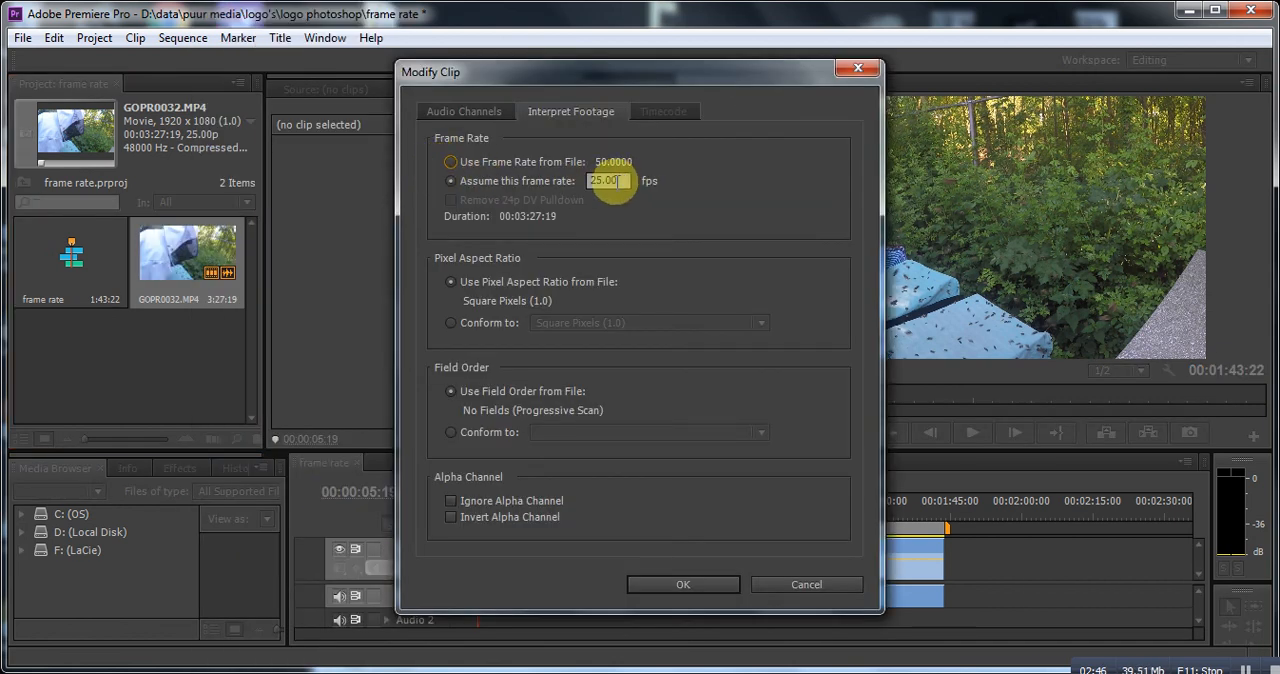